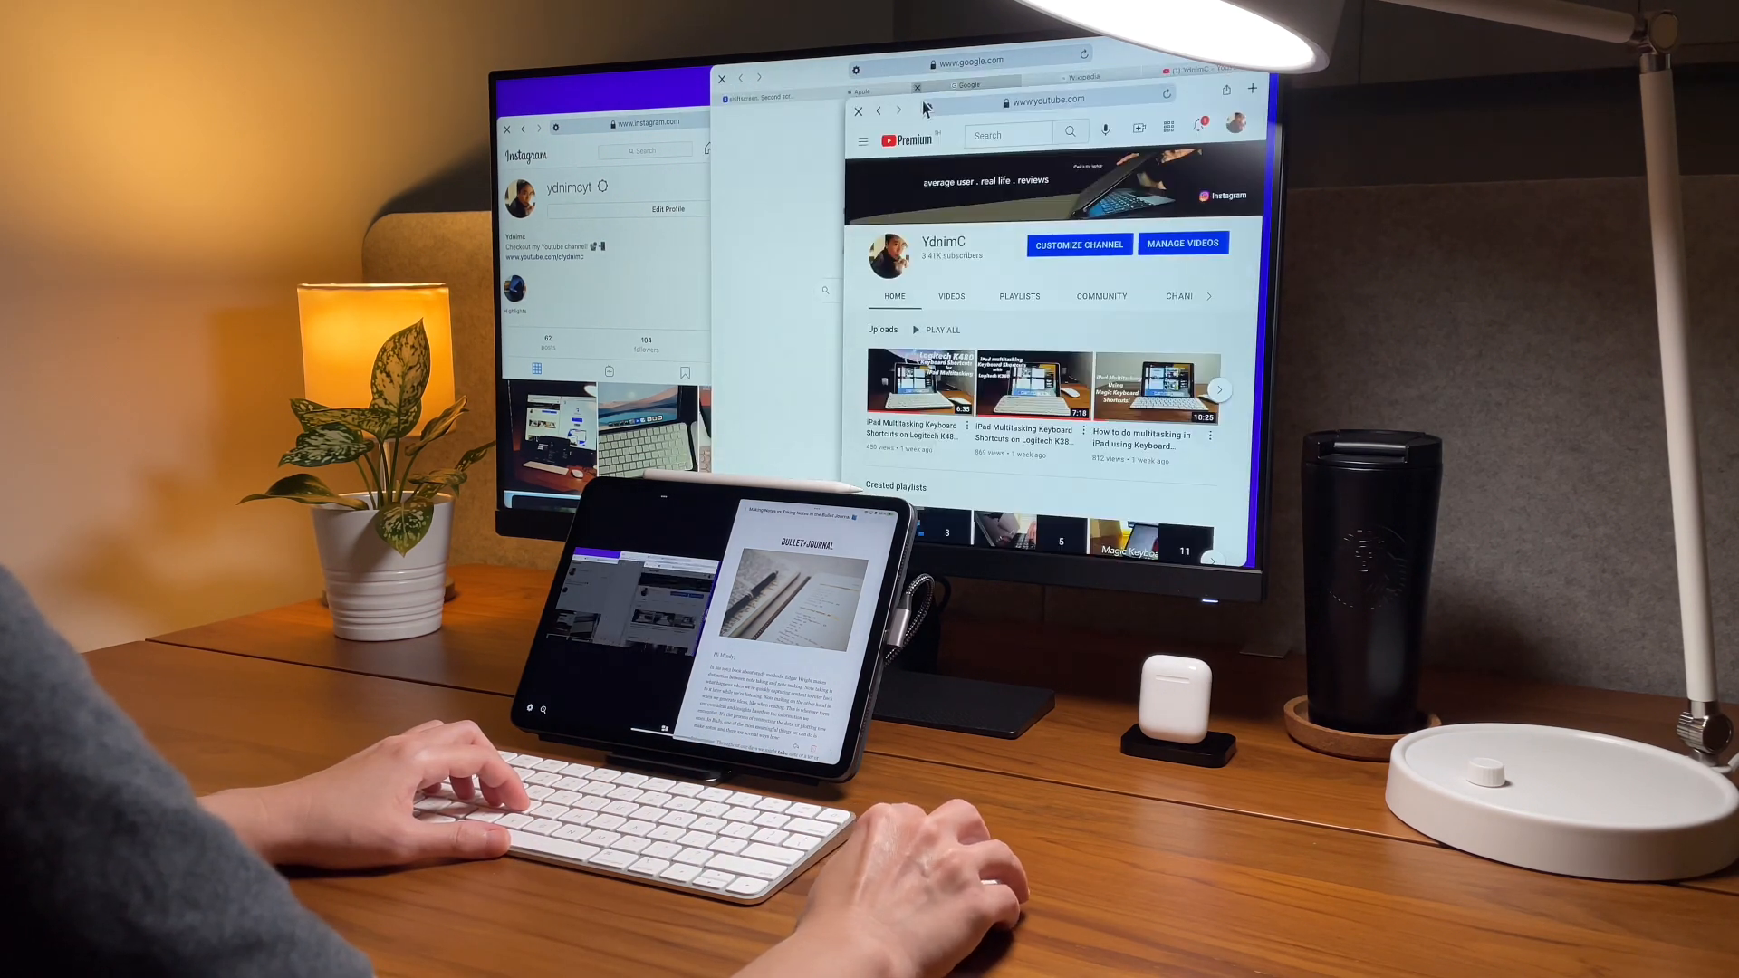
# - Close an extra browser window so only the ShiftScreen website window remains
pyautogui.click(757, 97)
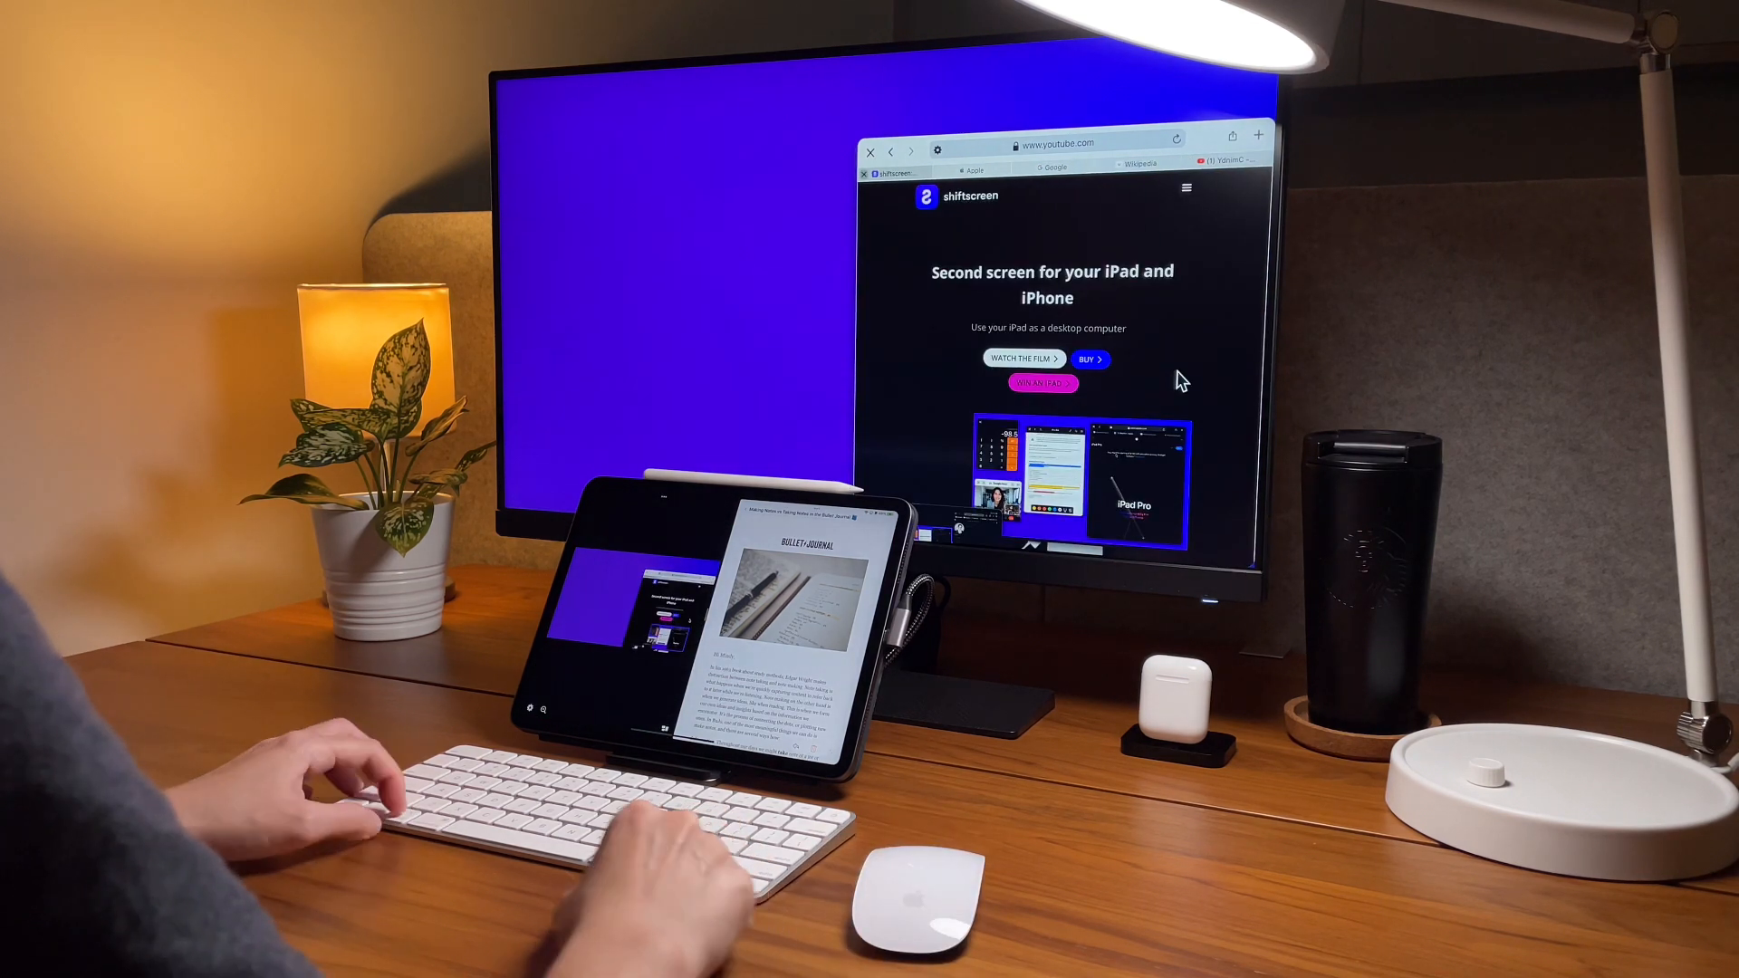
# - Close the extra Google window, add a new tab and cycle through the tabs with Cmd+Shift+Right
pyautogui.press('cmd+n')
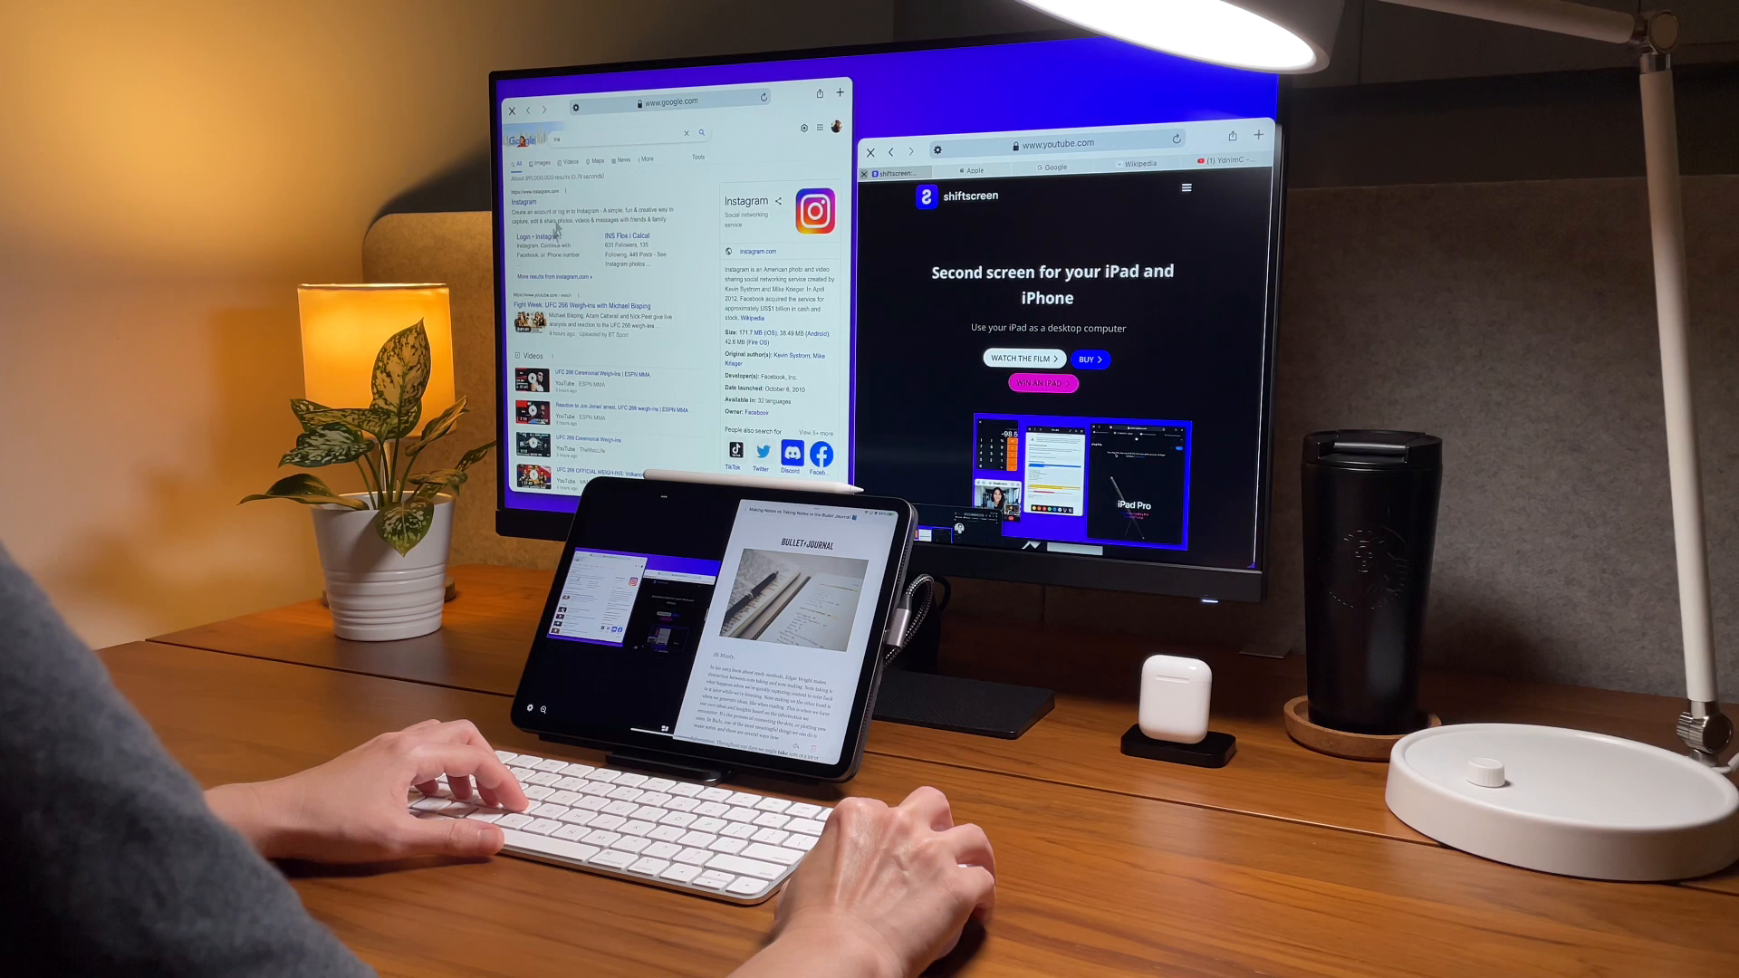
pyautogui.click(533, 211)
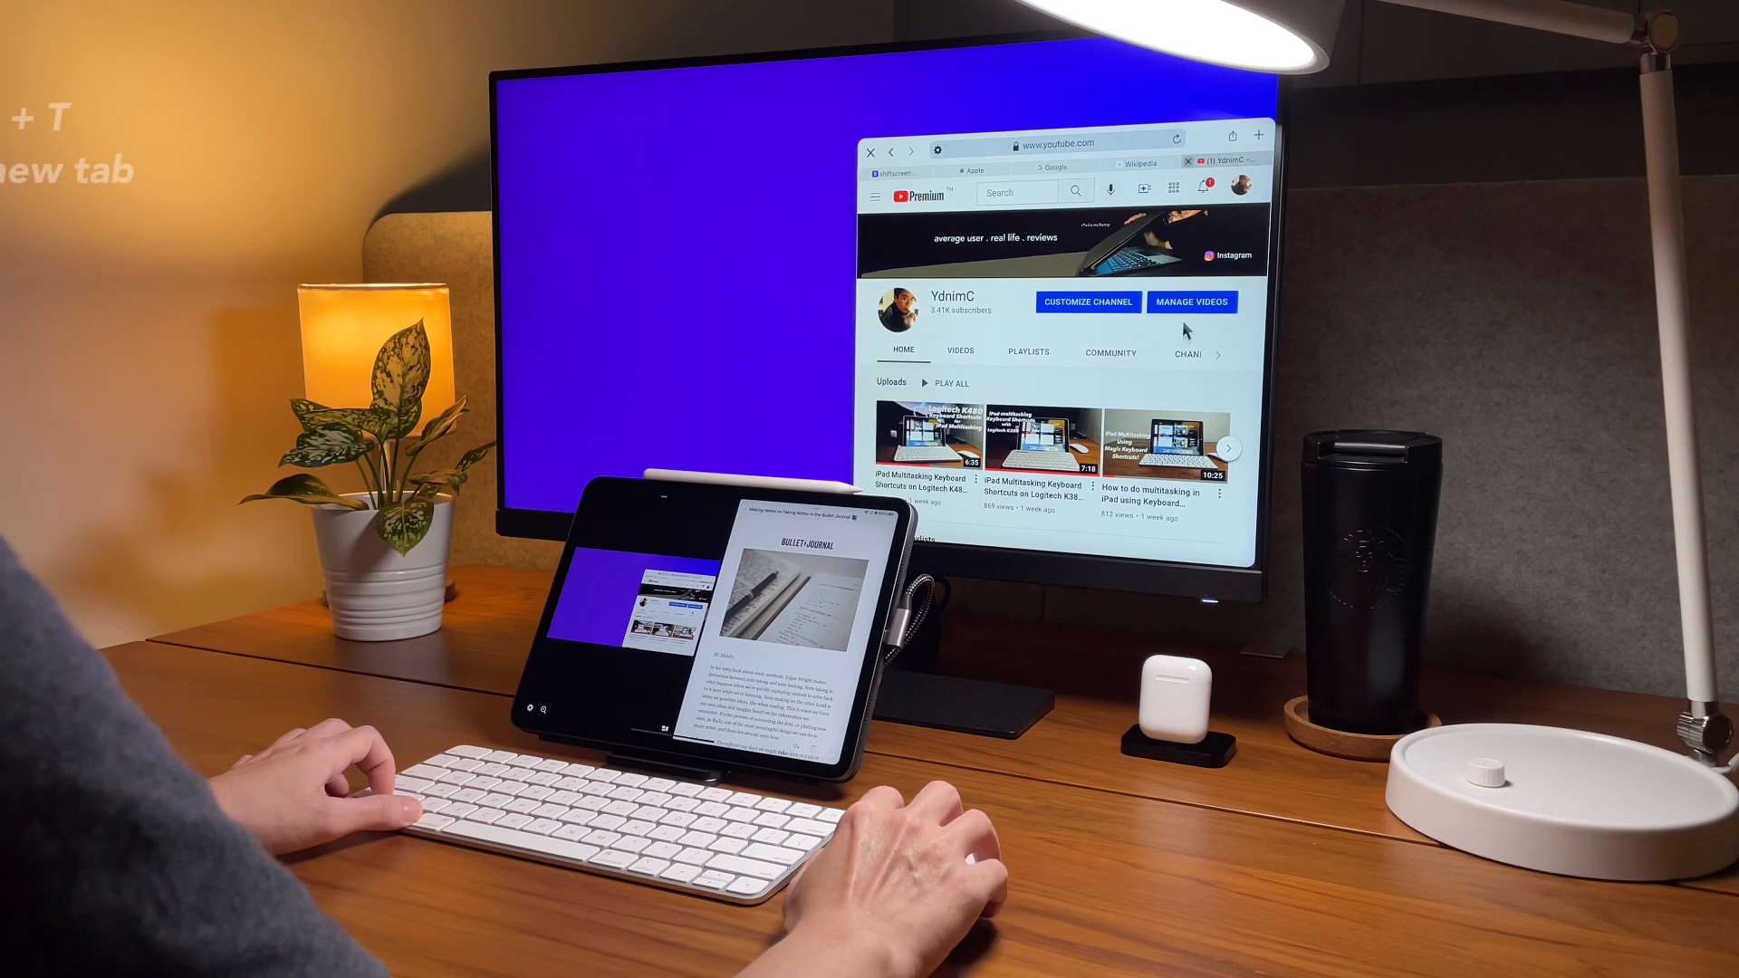
pyautogui.press('cmd+t')
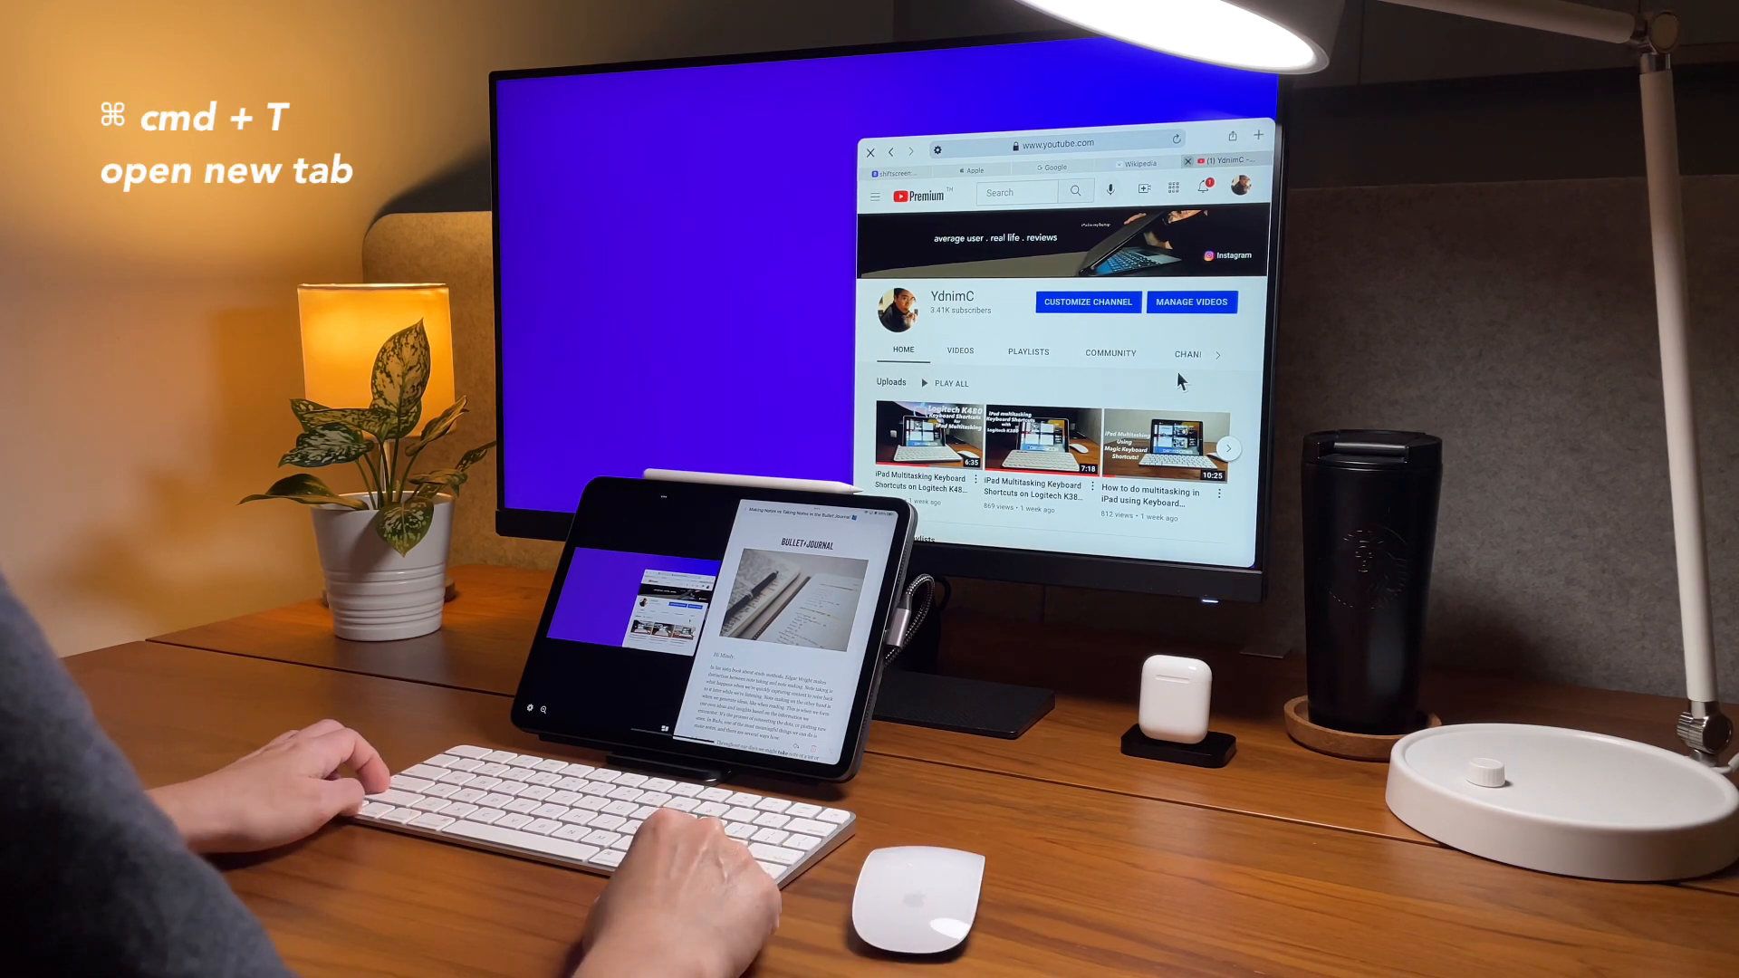
pyautogui.press('cmd+shift+right')
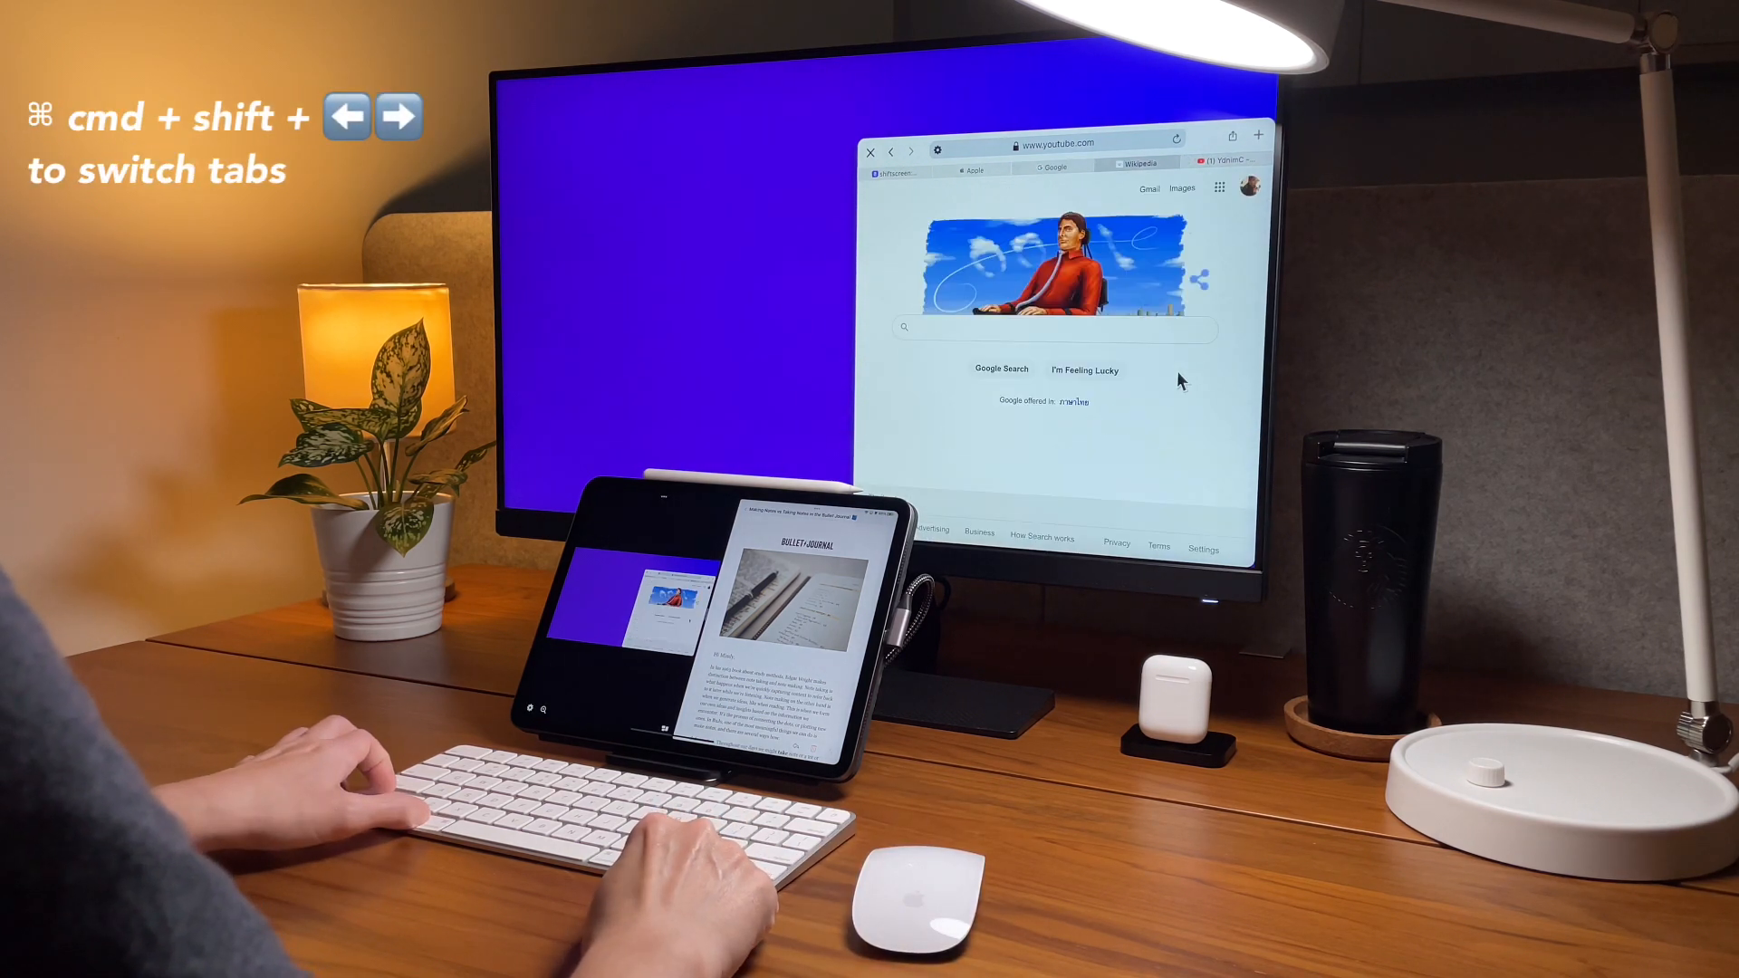
pyautogui.press('cmd+shift+right')
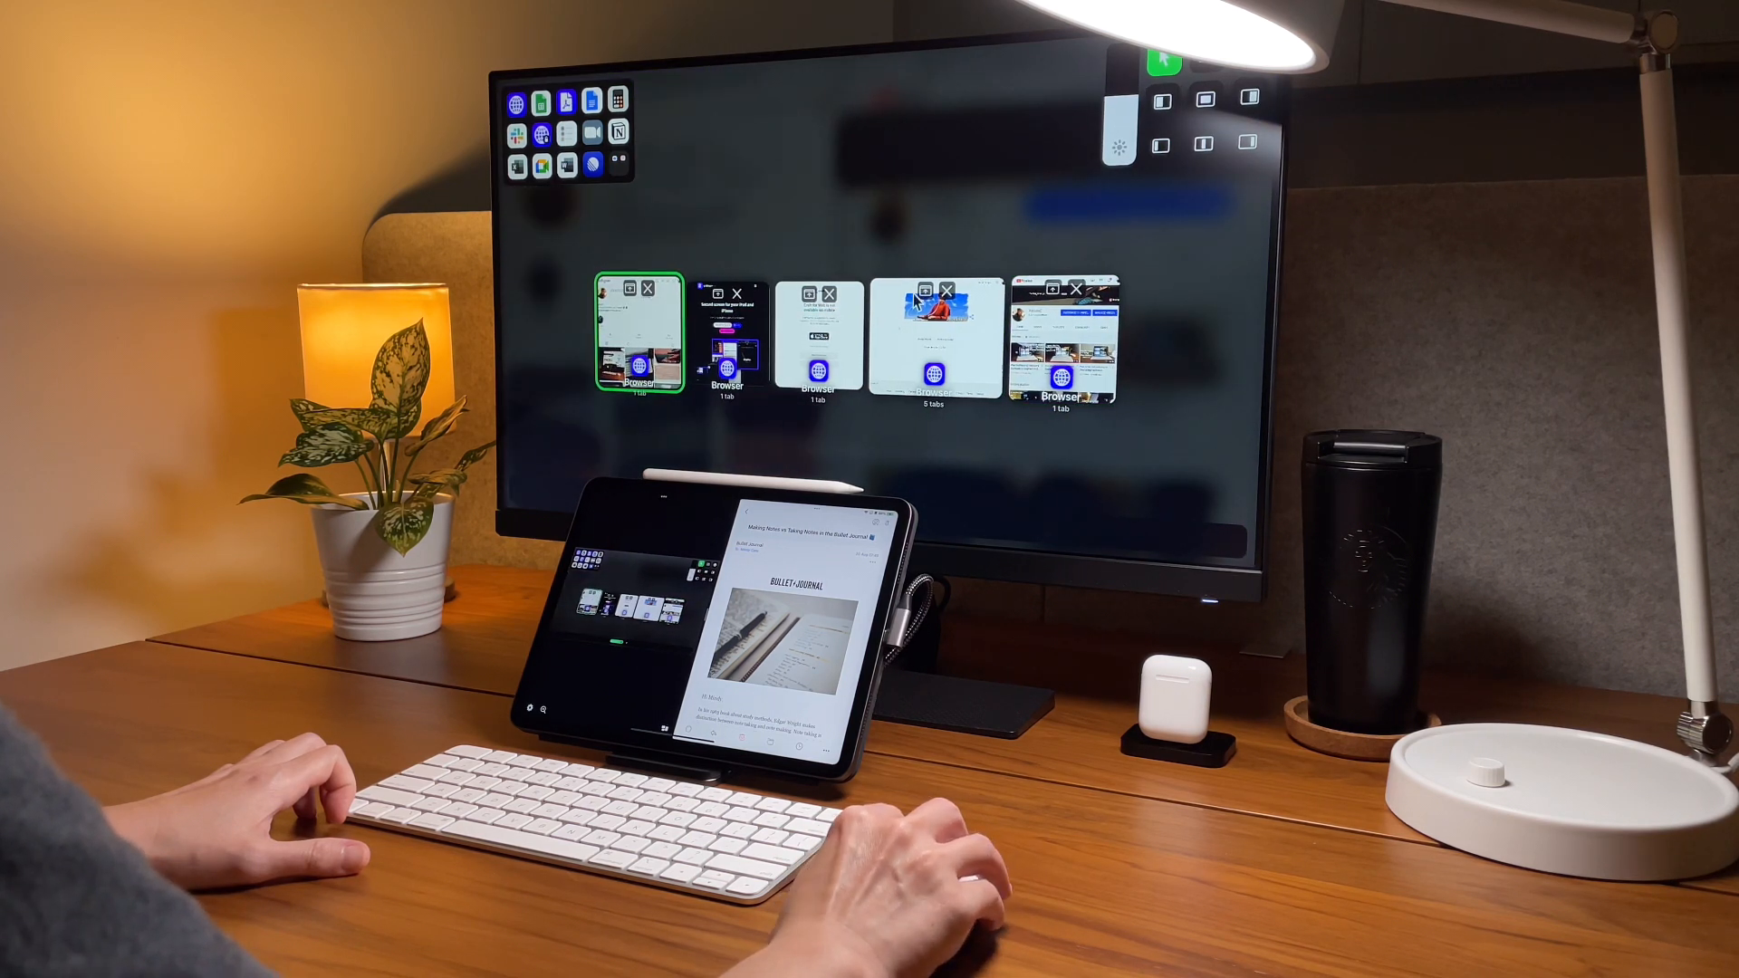
pyautogui.moveTo(959, 479)
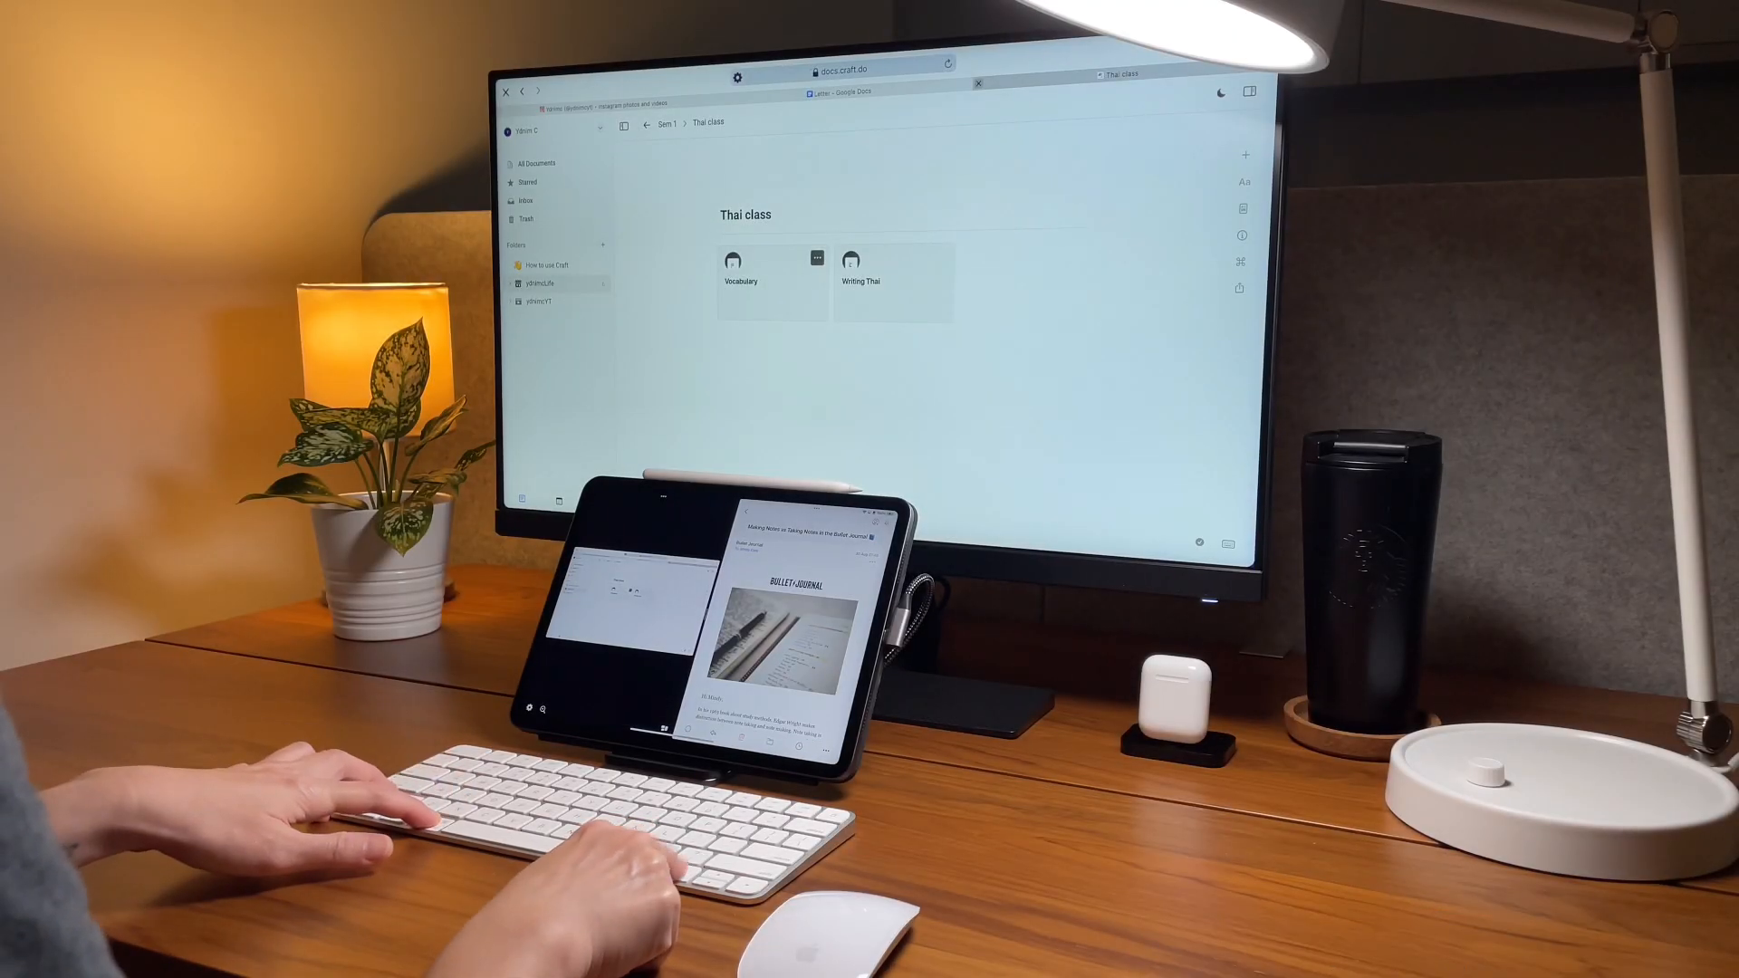
# - Switch back and forth between the Google Docs letter and the Craft Thai class page
pyautogui.press('cmd+shift+right')
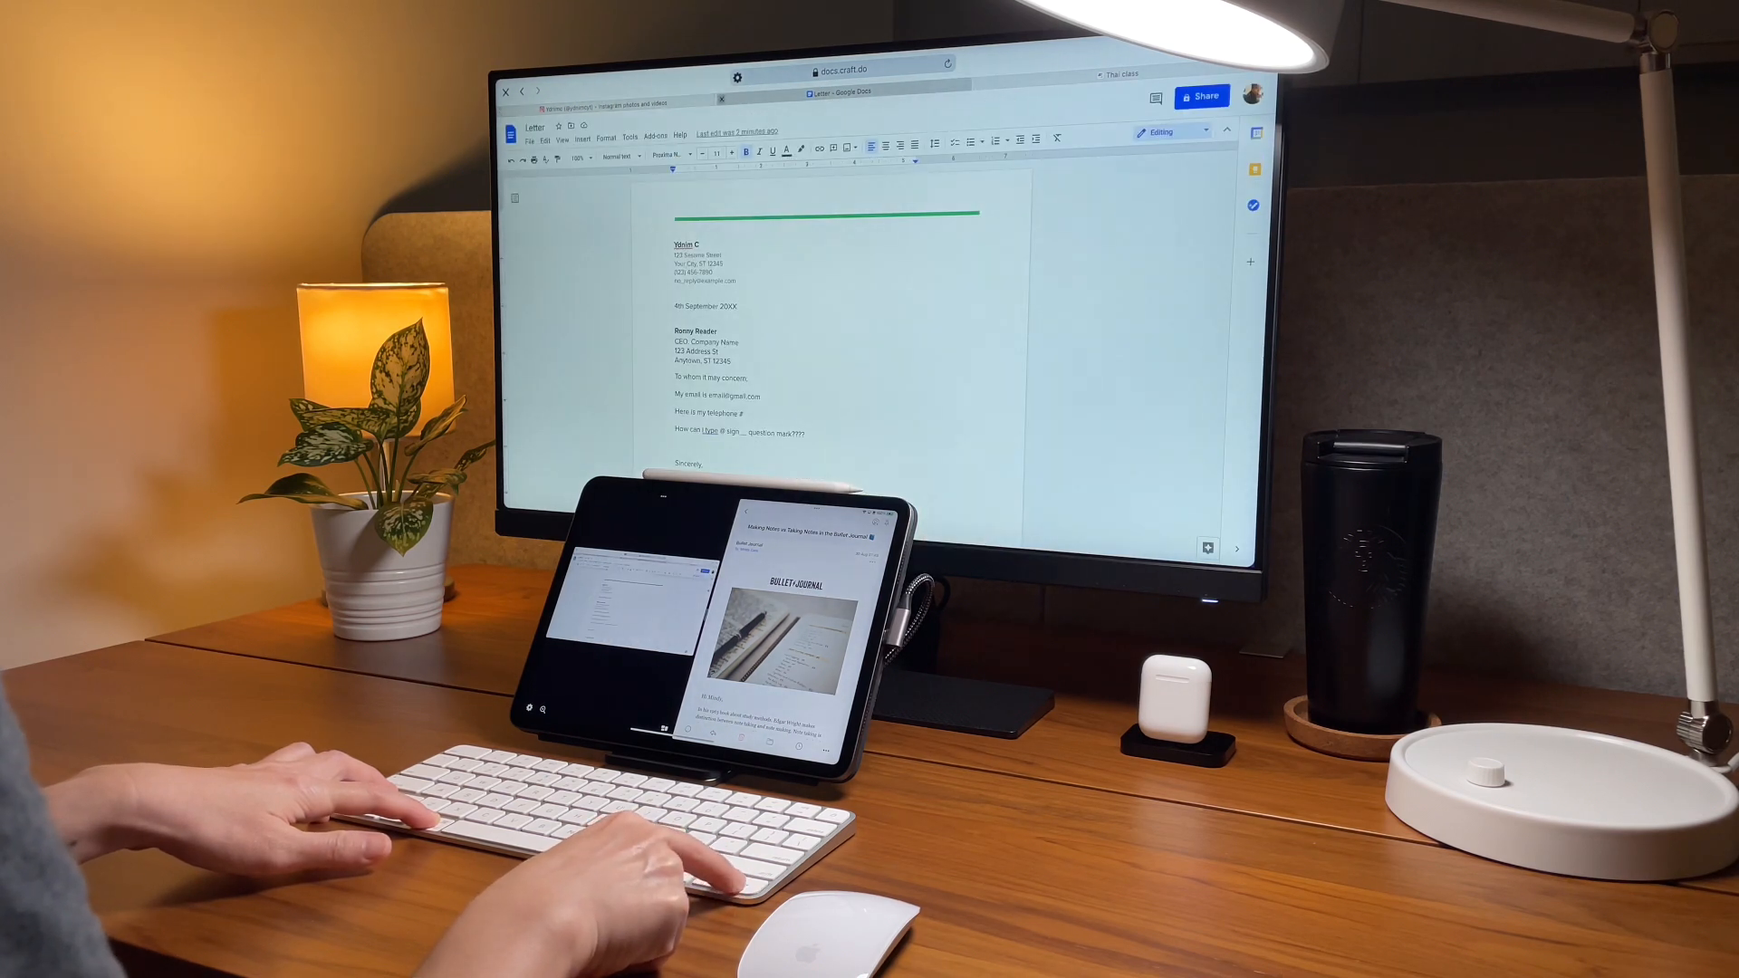
pyautogui.click(1116, 73)
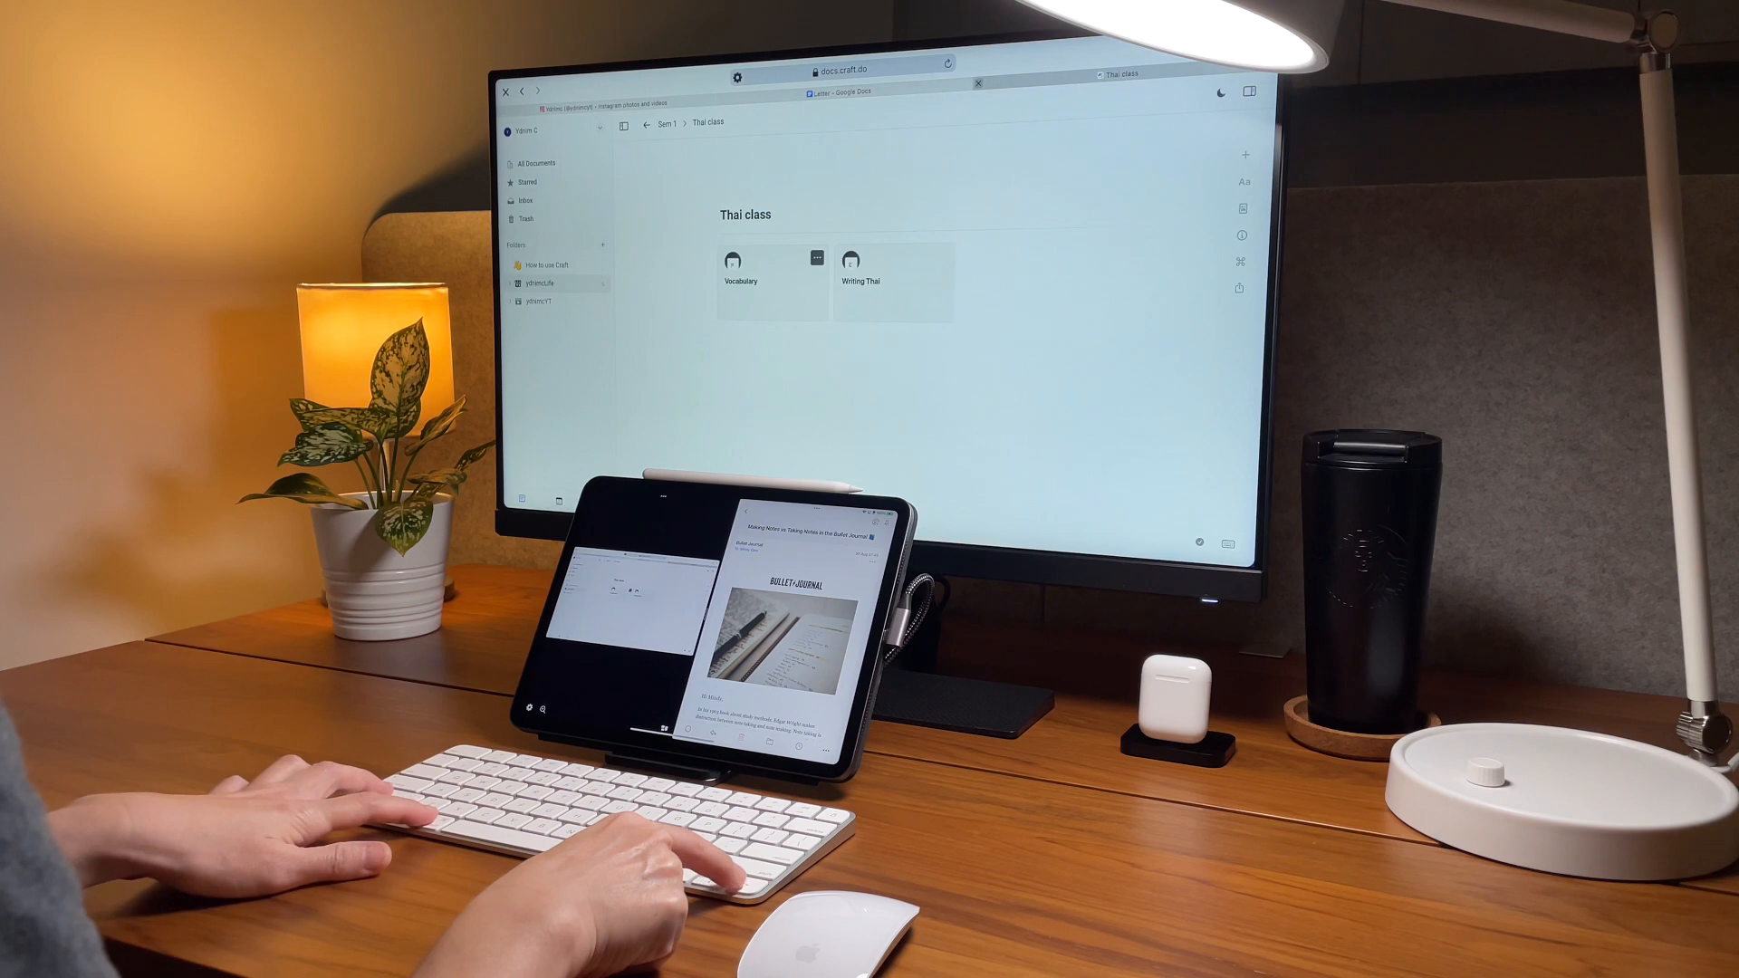
pyautogui.click(845, 91)
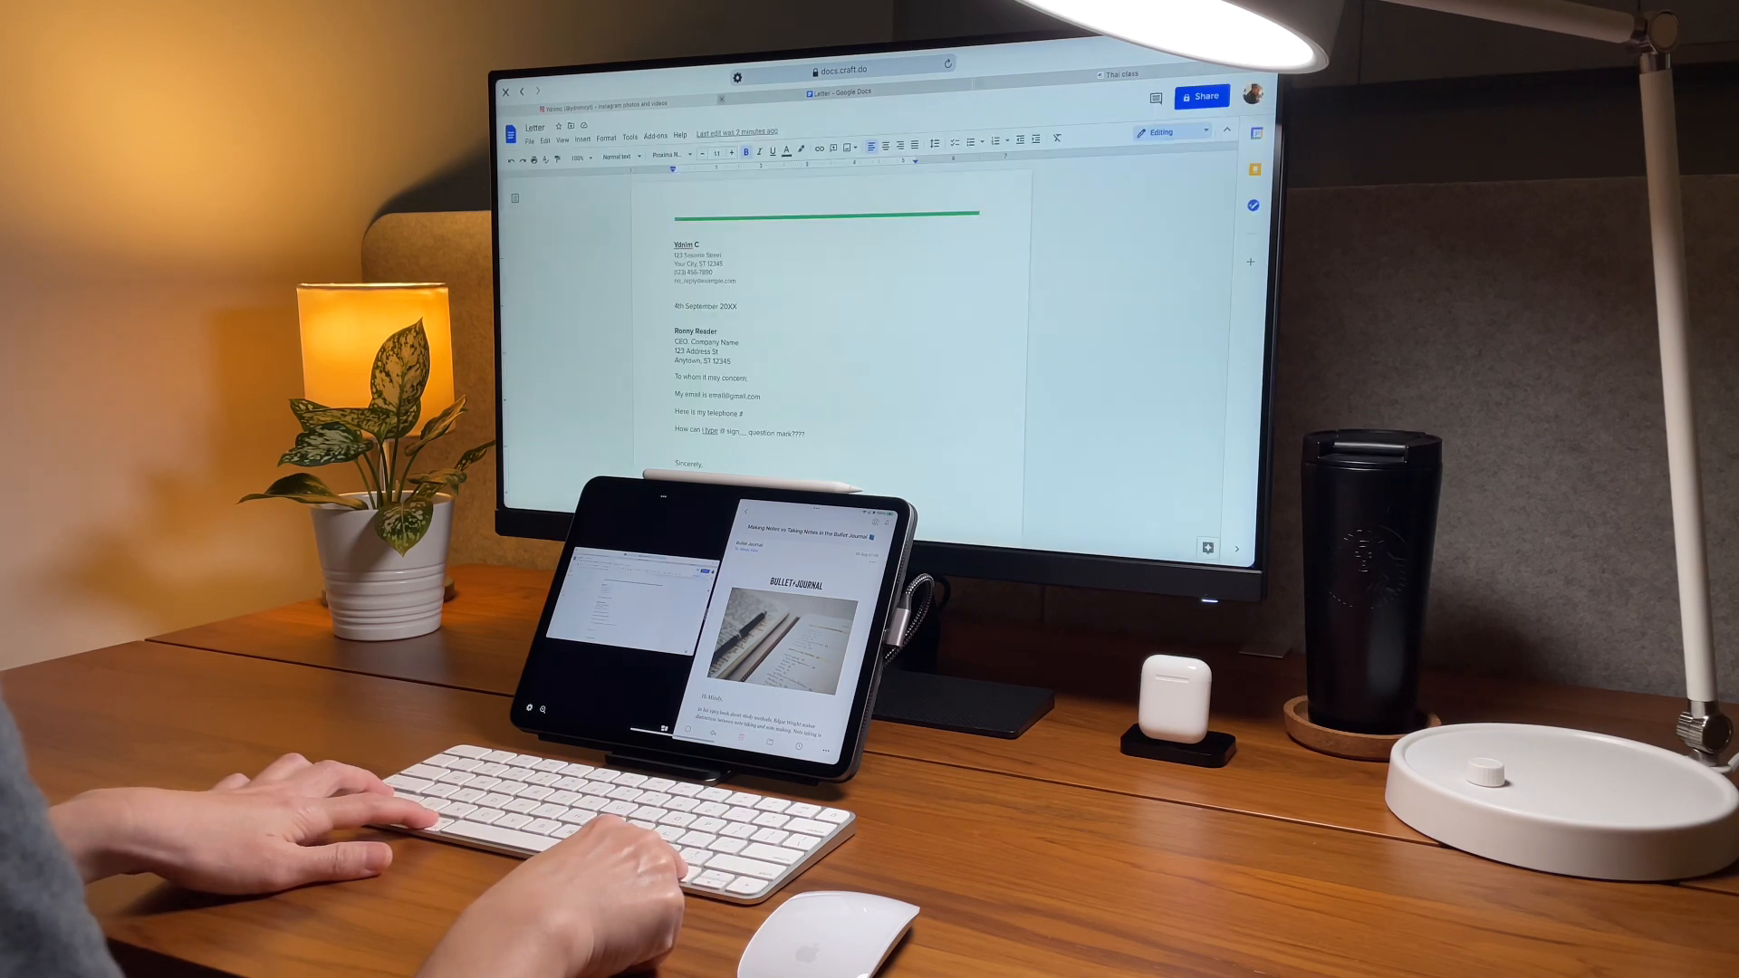
pyautogui.click(1122, 73)
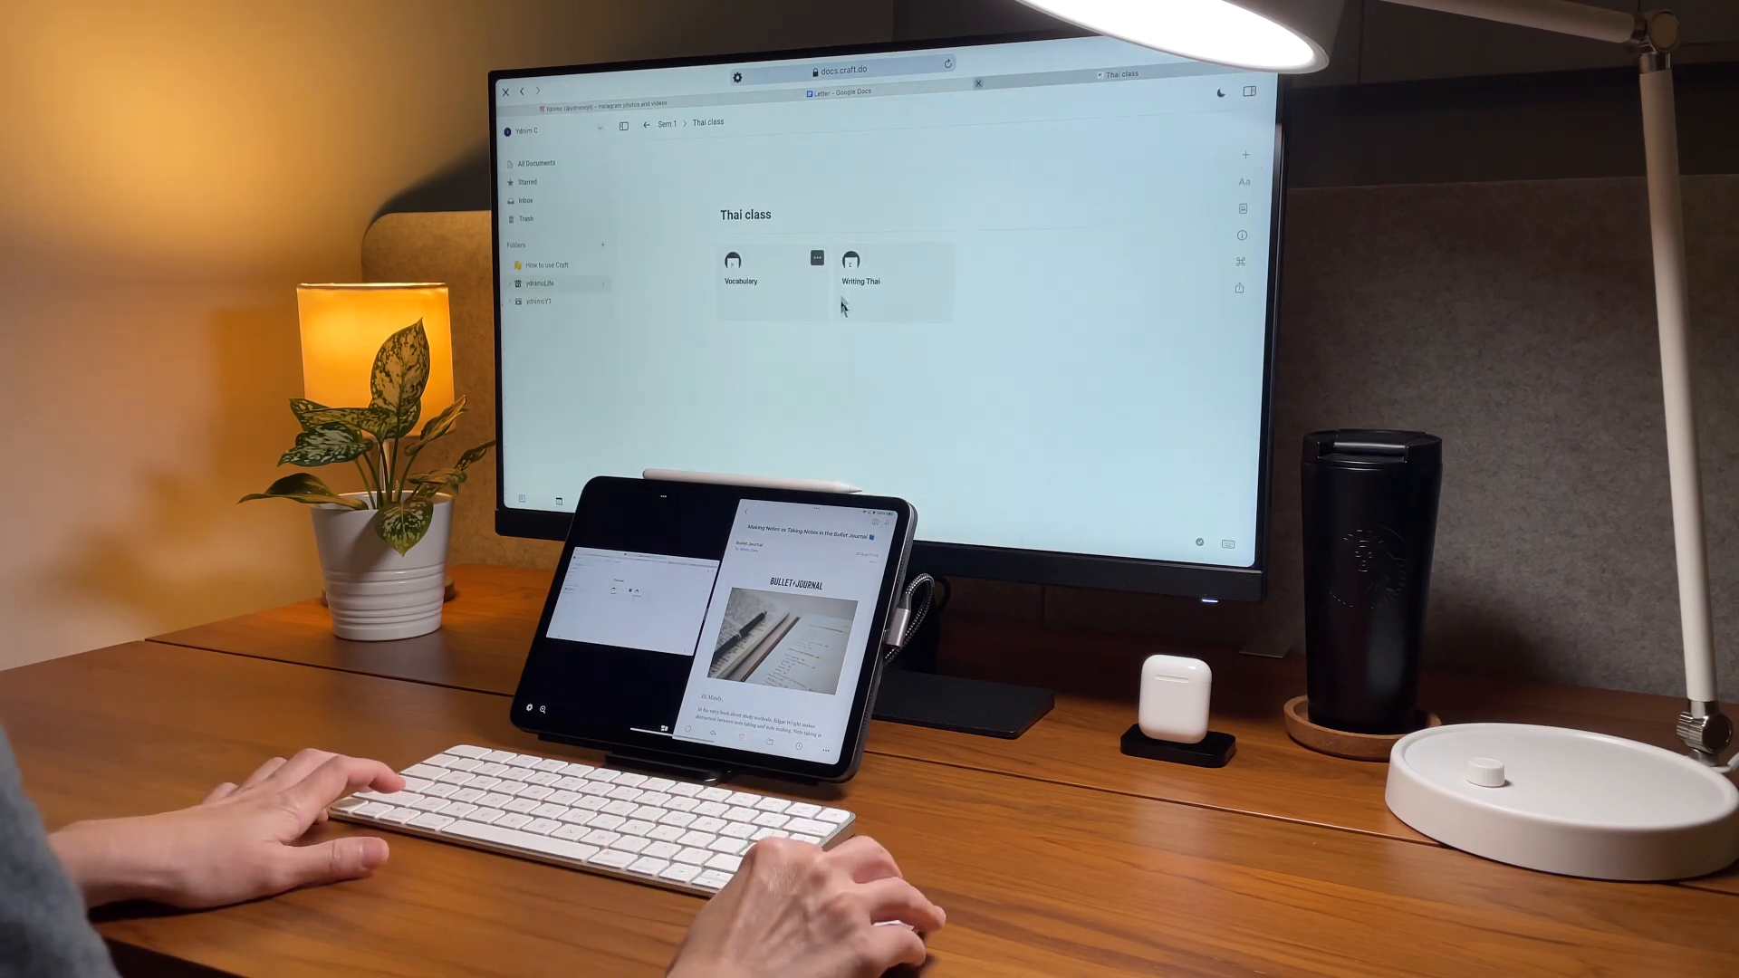
# - Append 'testing' to the Craft page title, making it 'Thai class testing'
pyautogui.write('test')
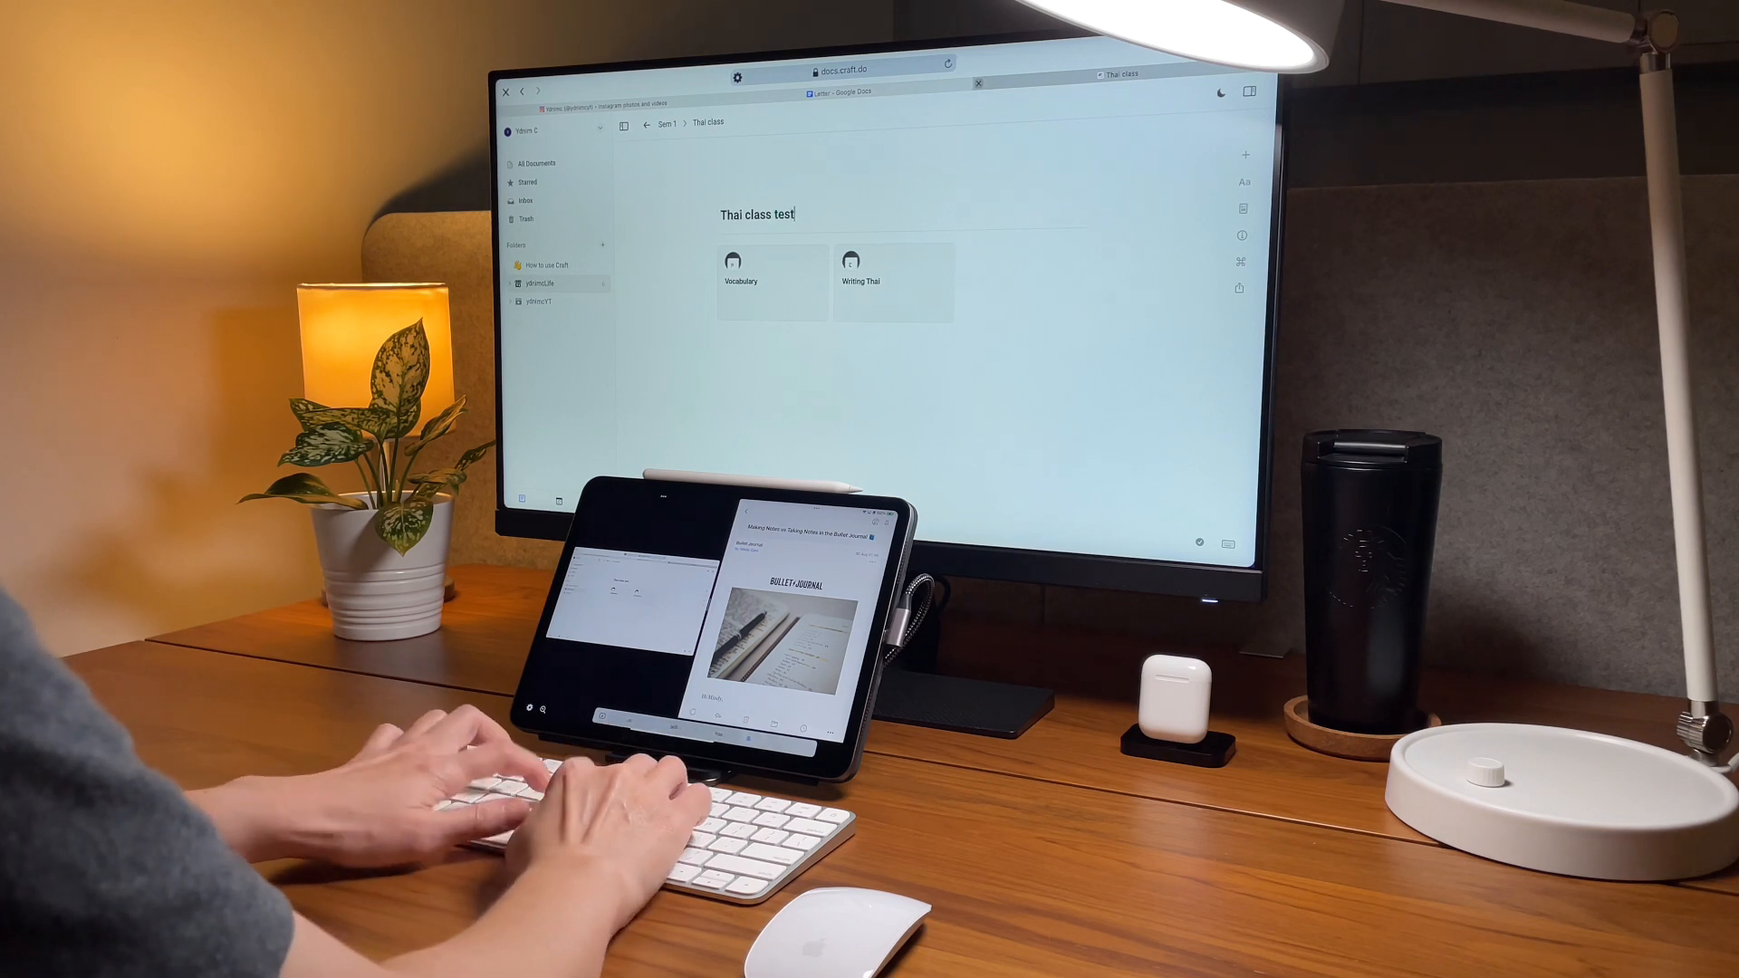
pyautogui.write('ing')
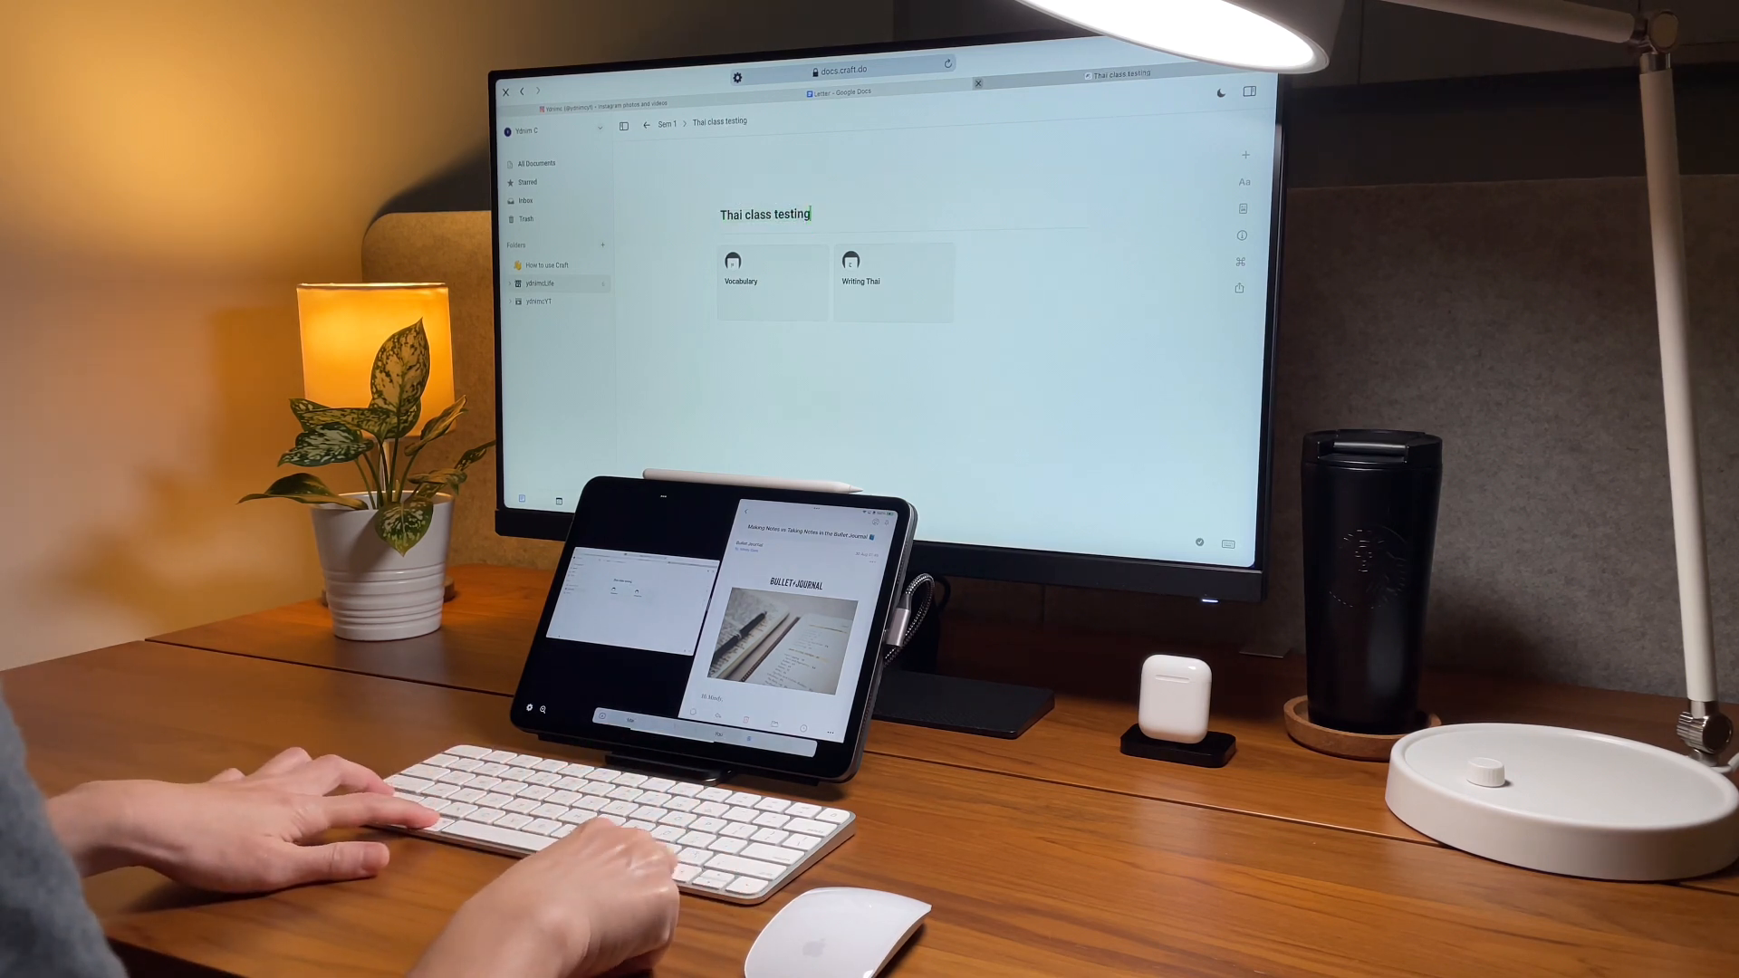
pyautogui.doubleClick(764, 213)
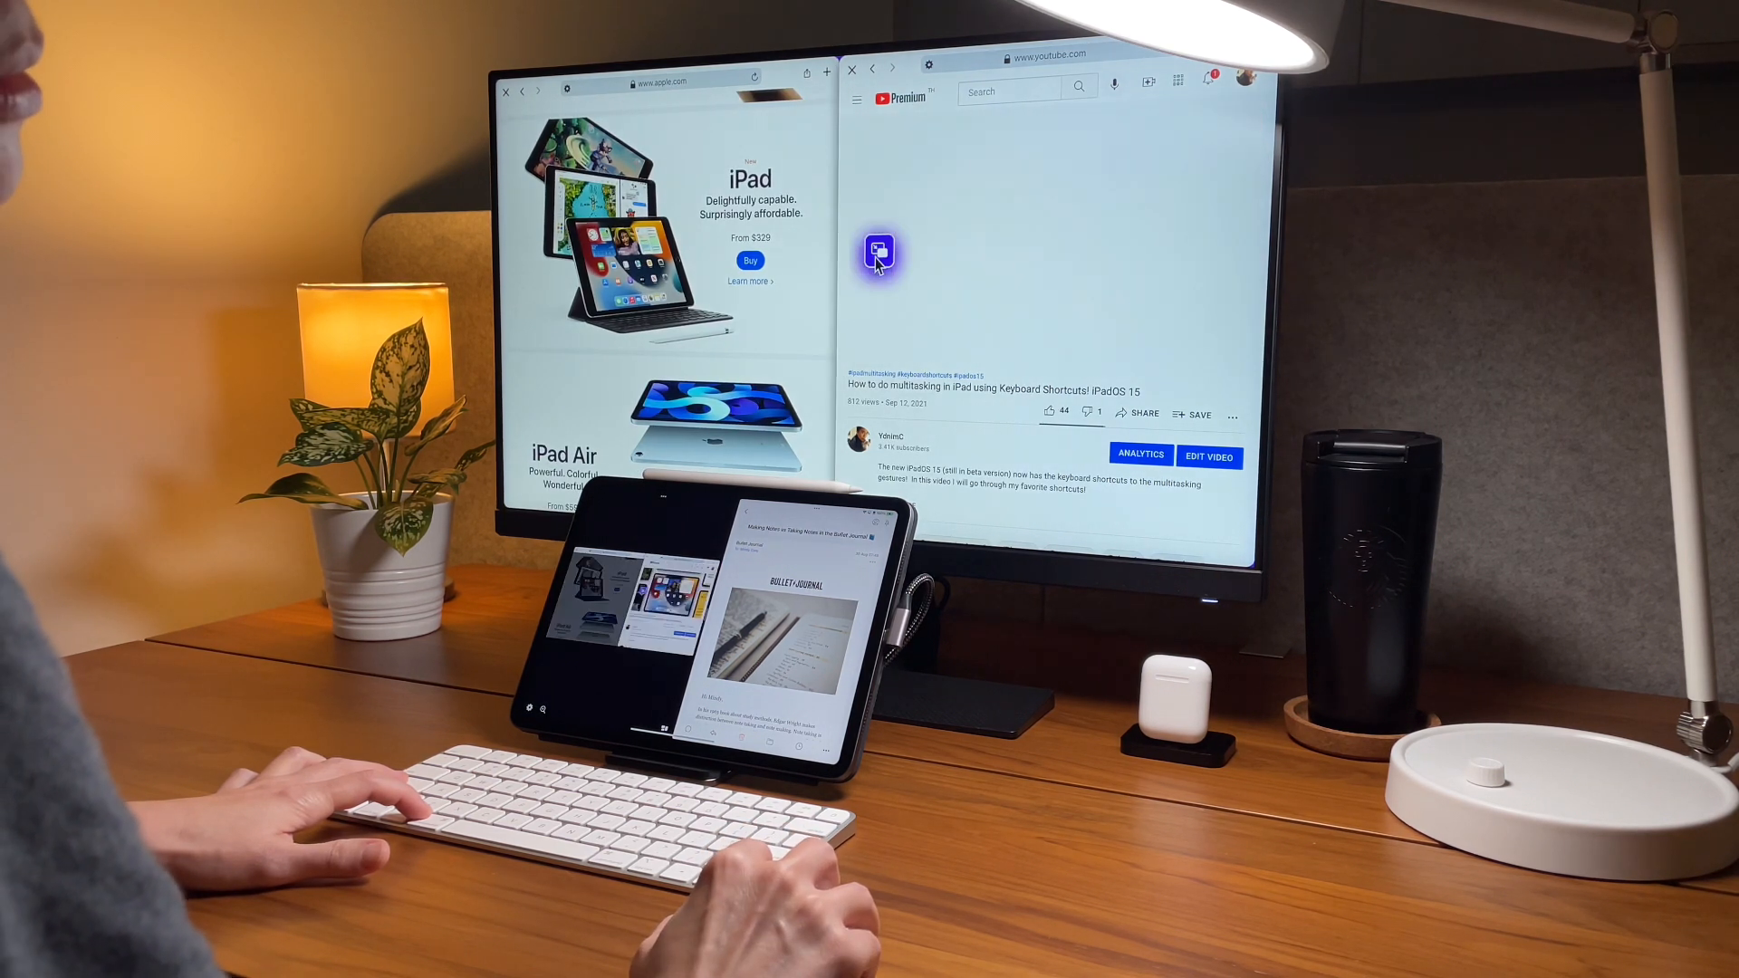
pyautogui.click(1050, 252)
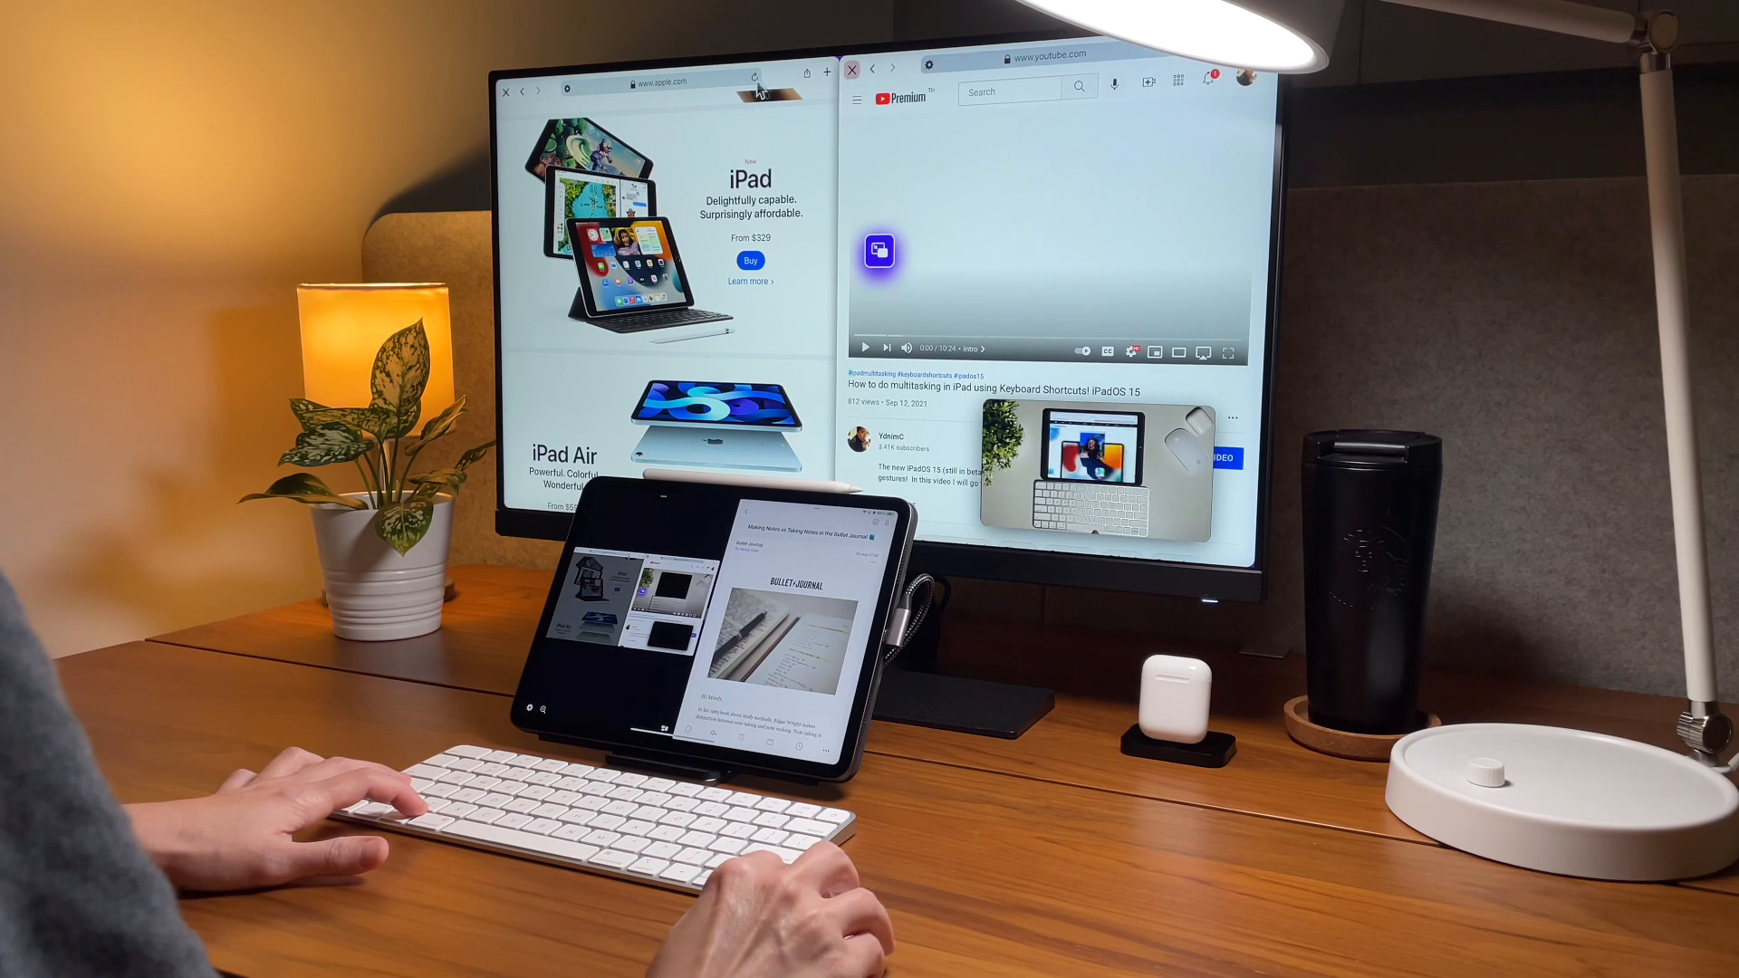
pyautogui.click(850, 69)
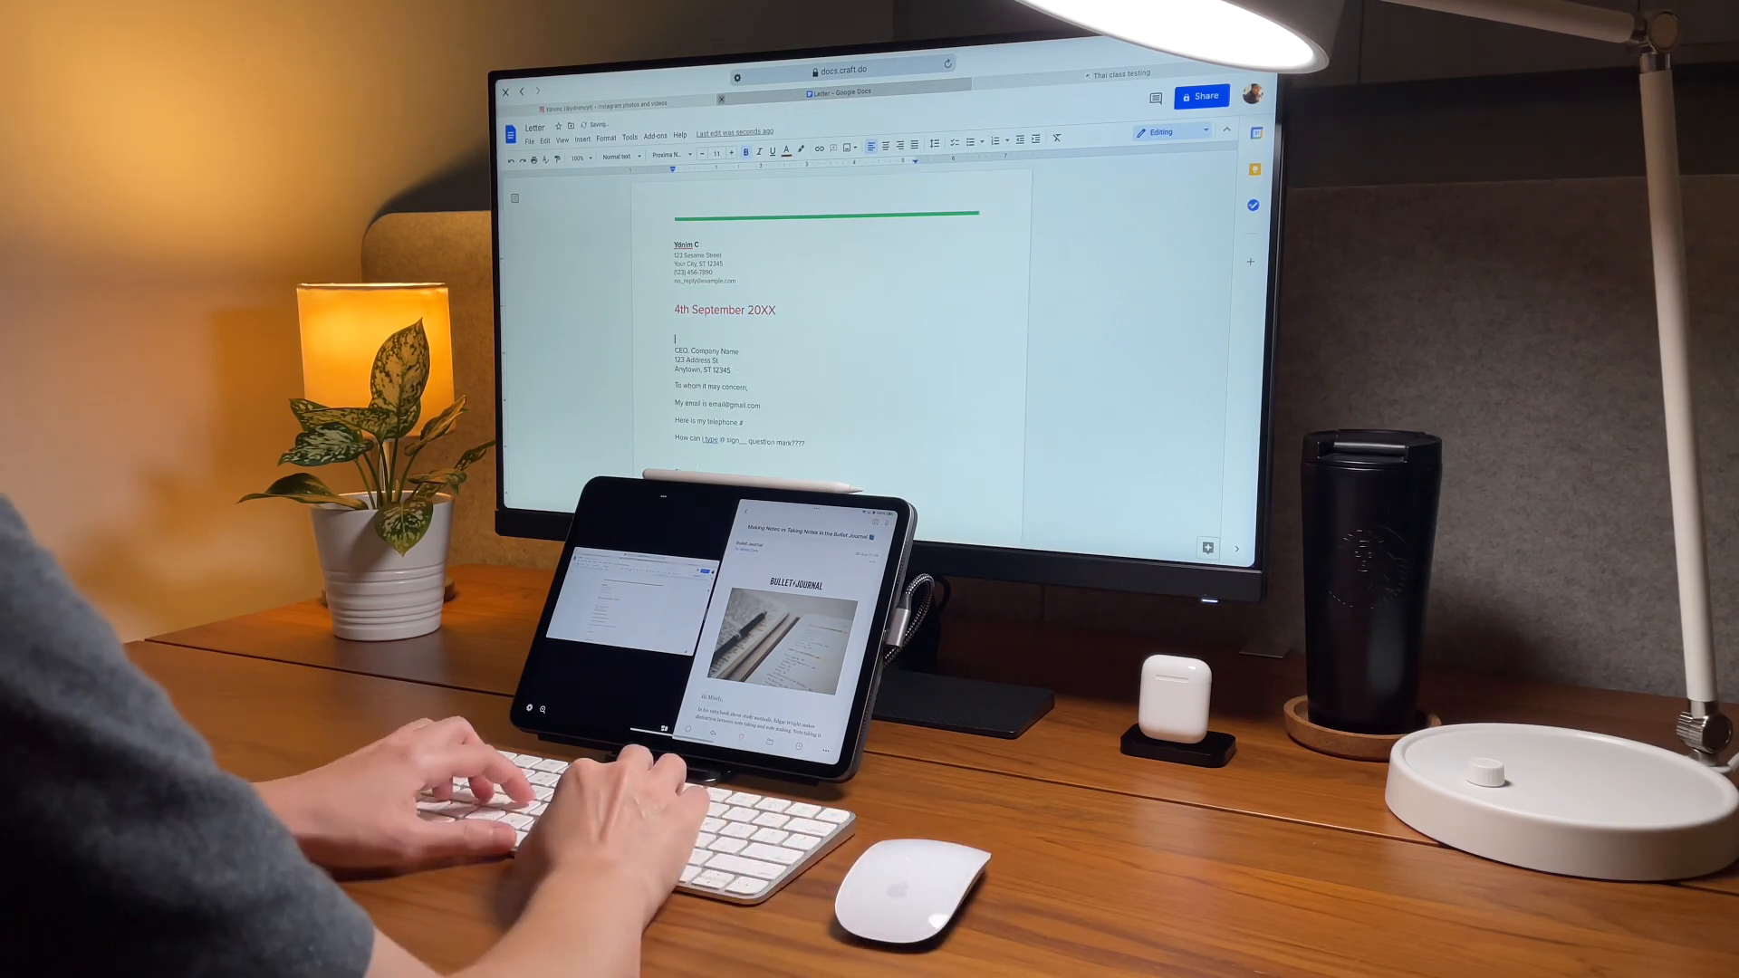
# - Add 'Steve Jobs', 'Can we c' and 'LOL!' text to the Google Docs letter
pyautogui.write('Steve Jobs')
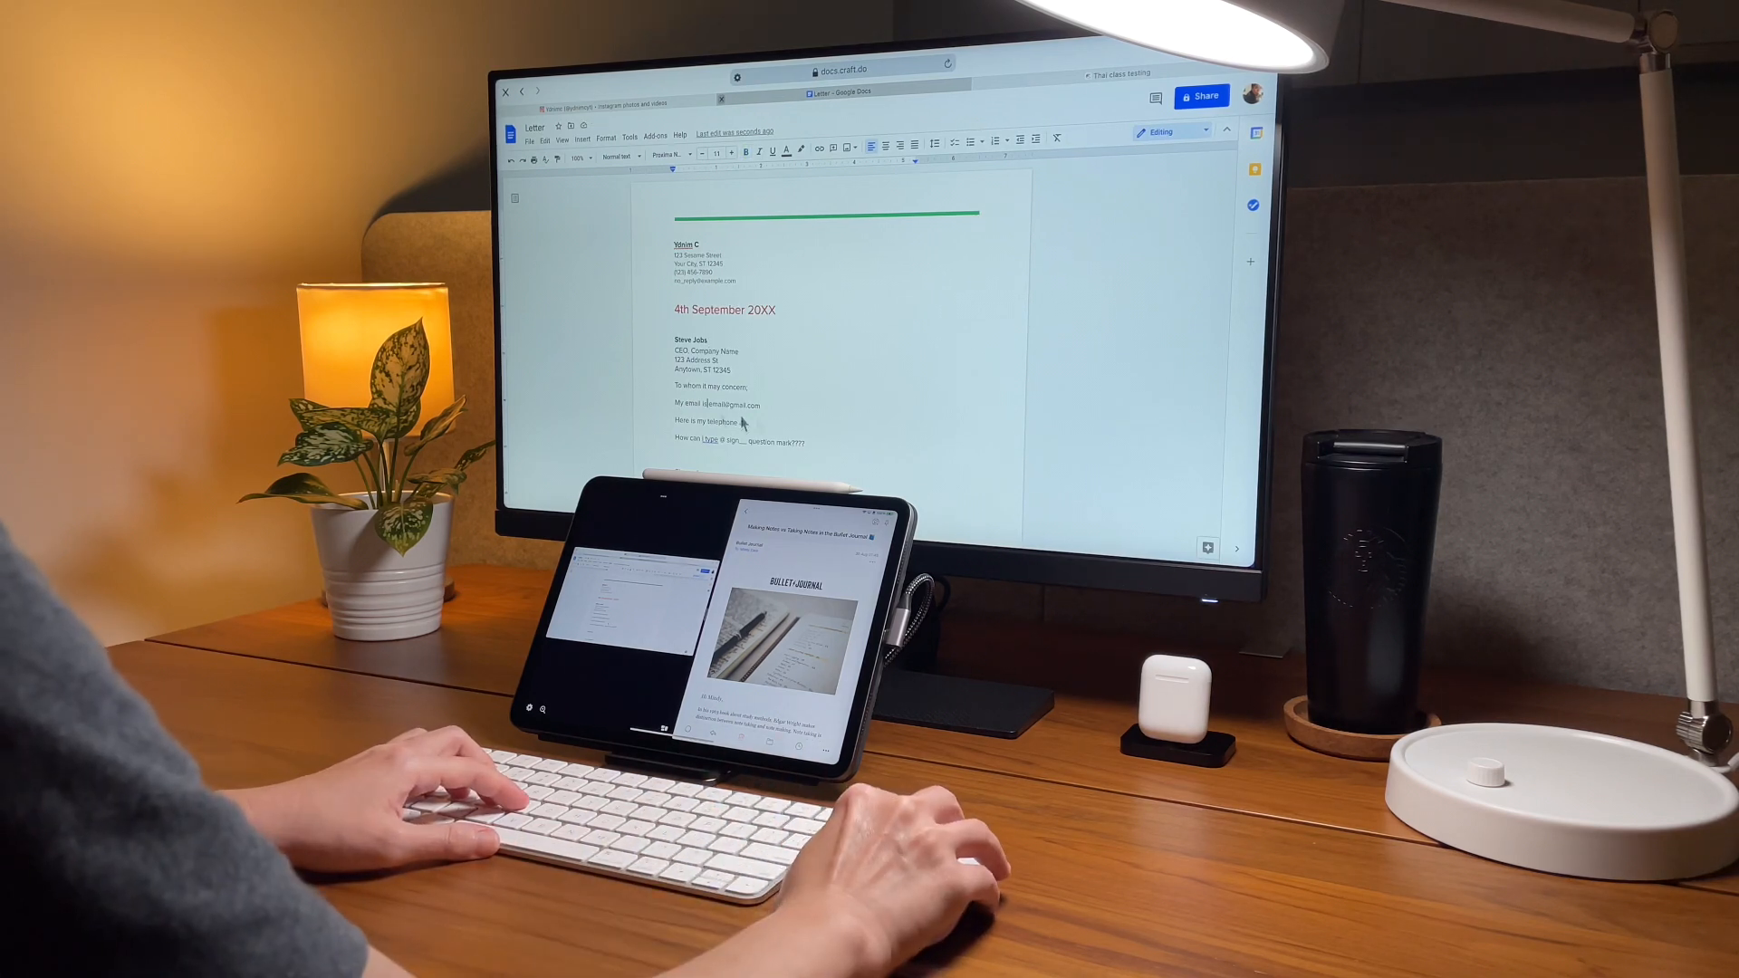
pyautogui.write('Can we c')
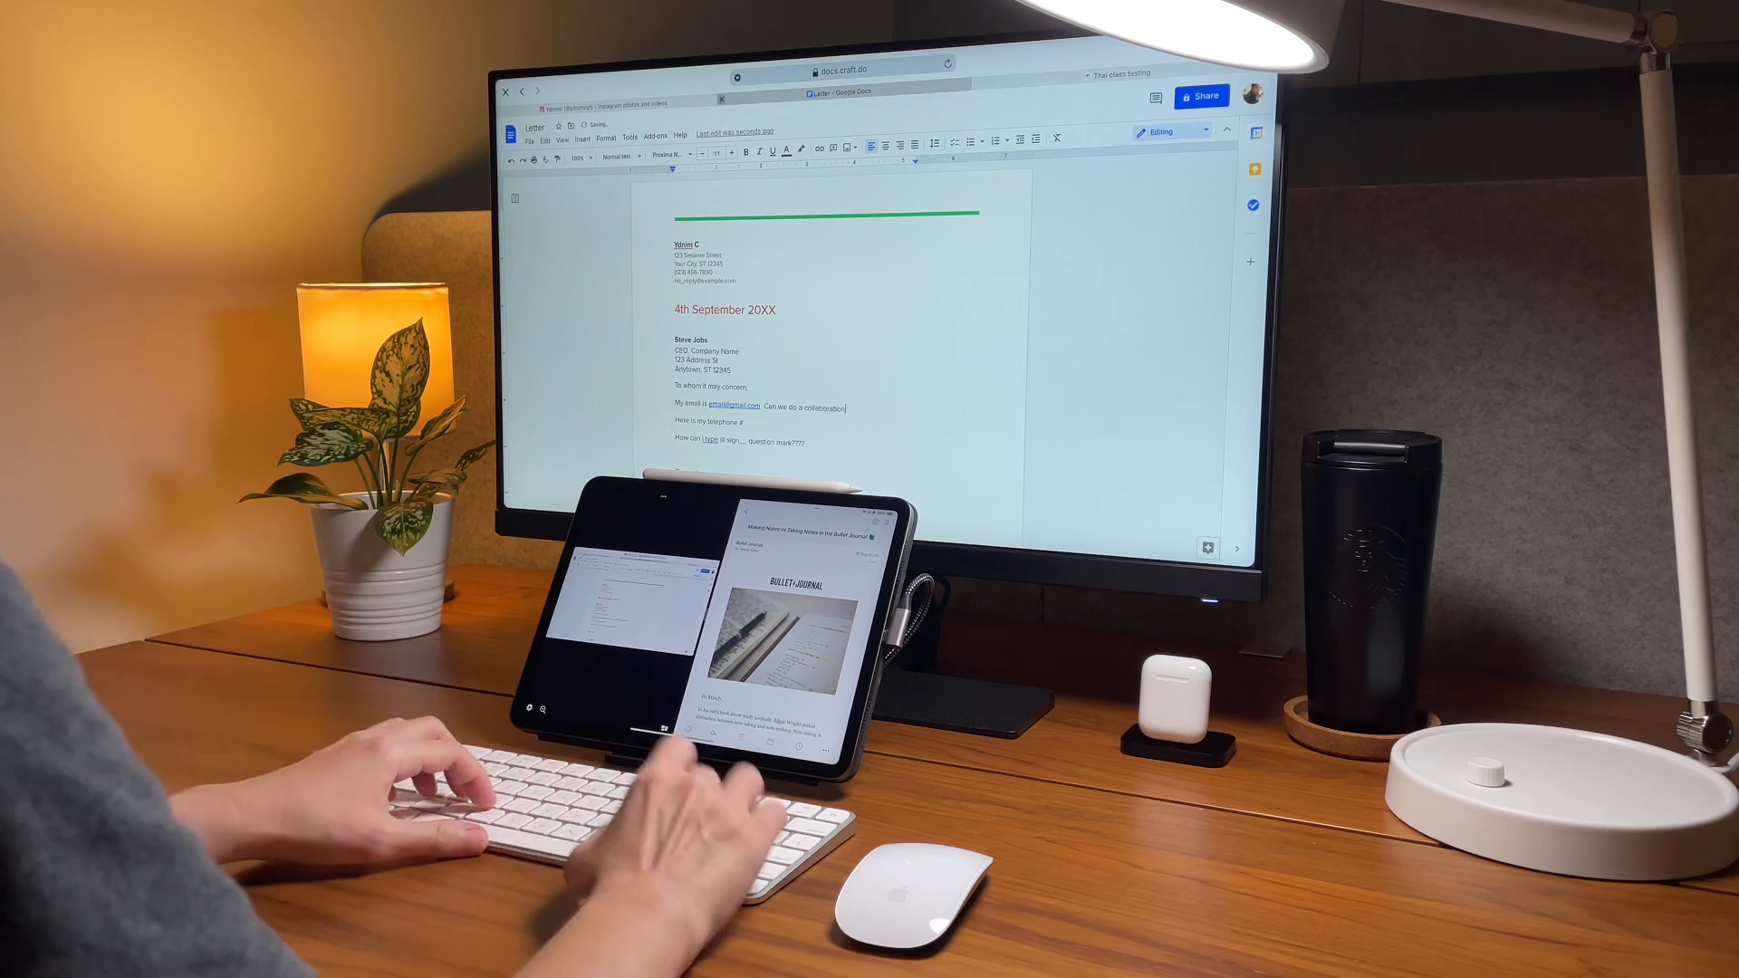
pyautogui.write('LOL!')
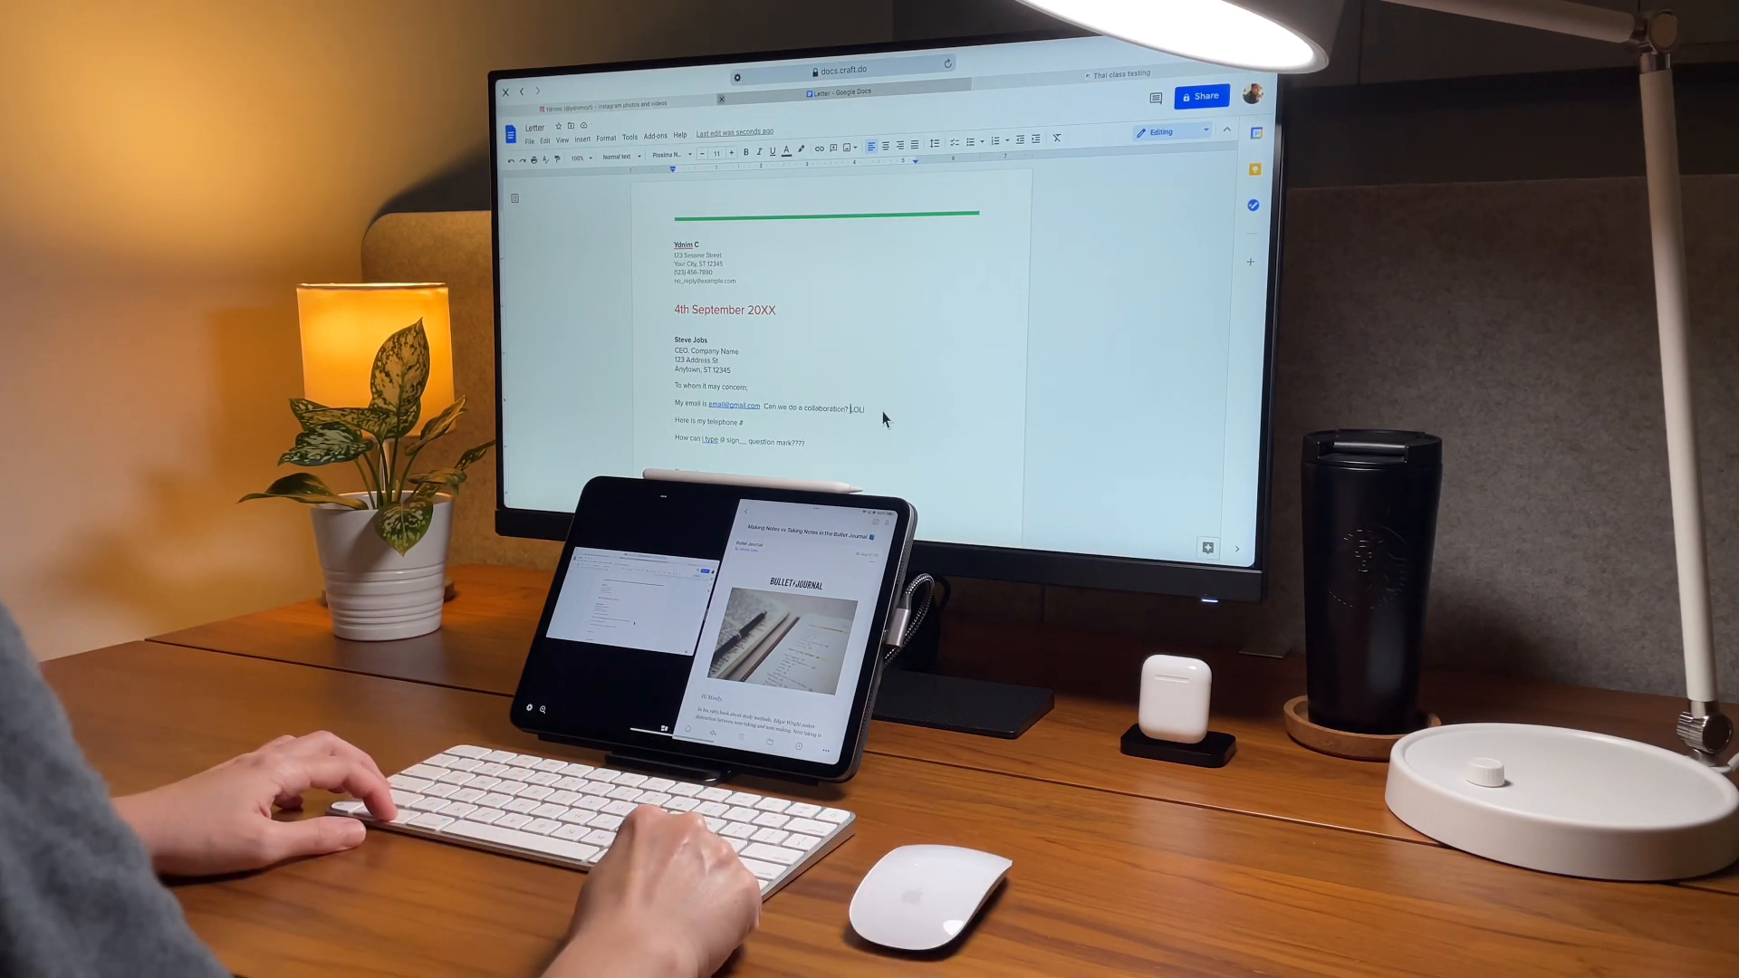
pyautogui.doubleClick(821, 409)
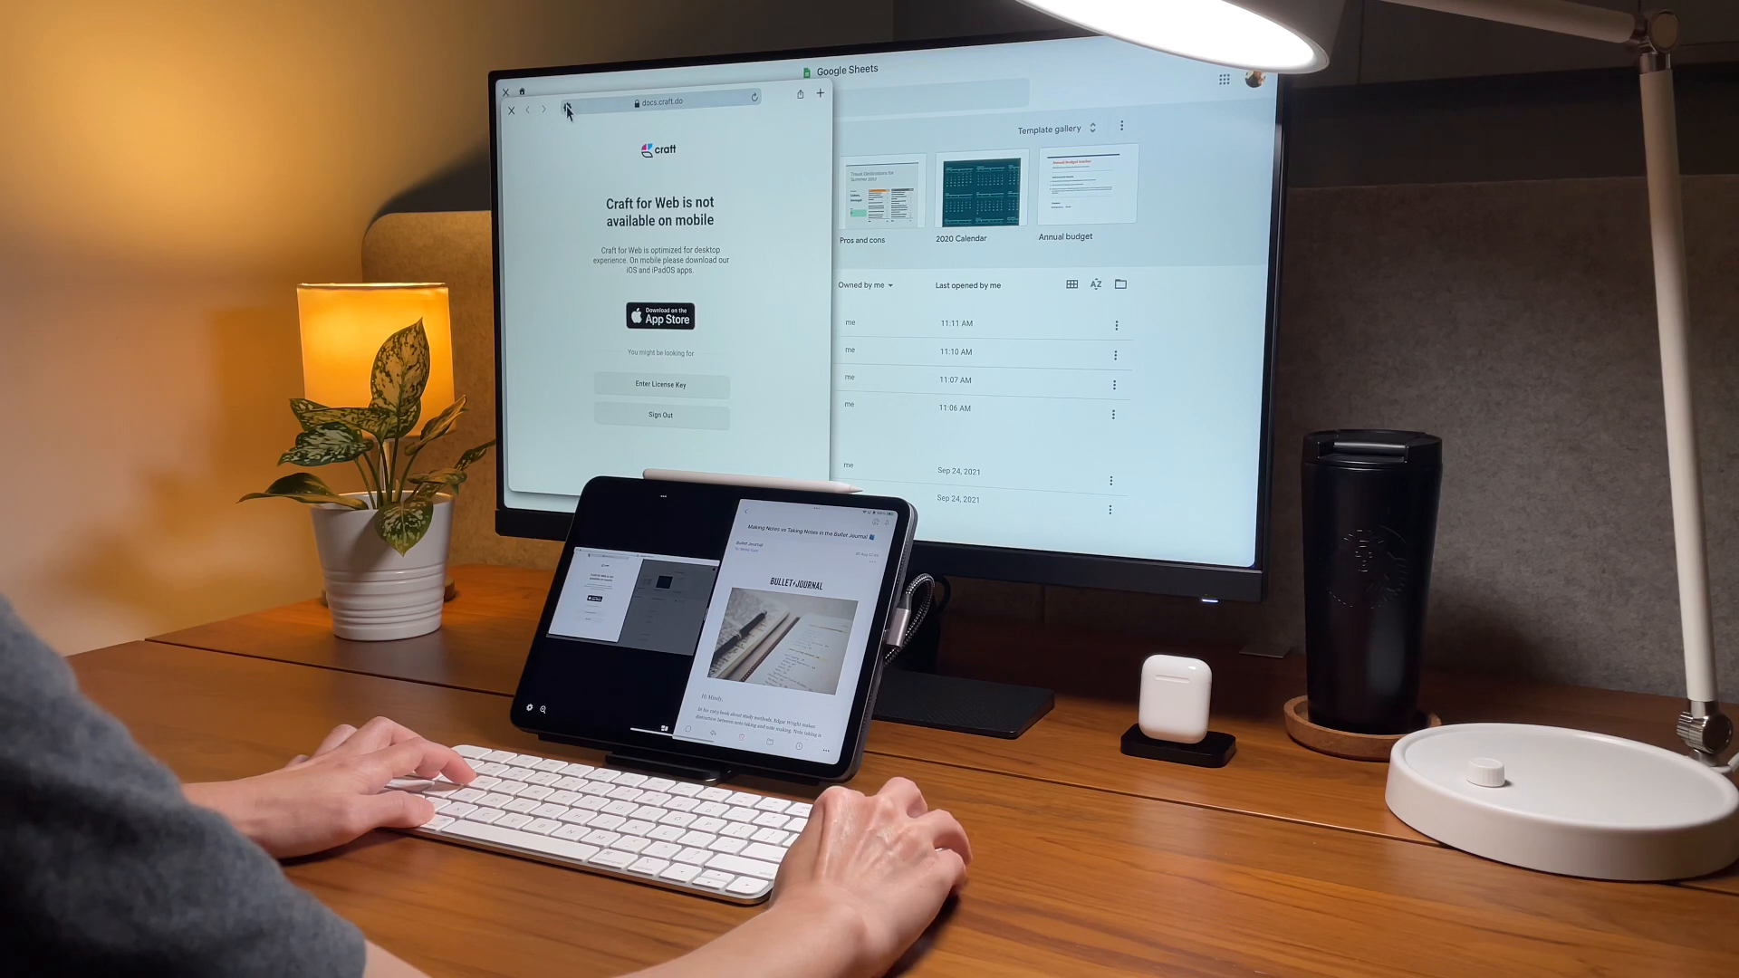
# - Reload the Craft window and open the Thai class testing note in the Sem 1 folder
pyautogui.click(528, 110)
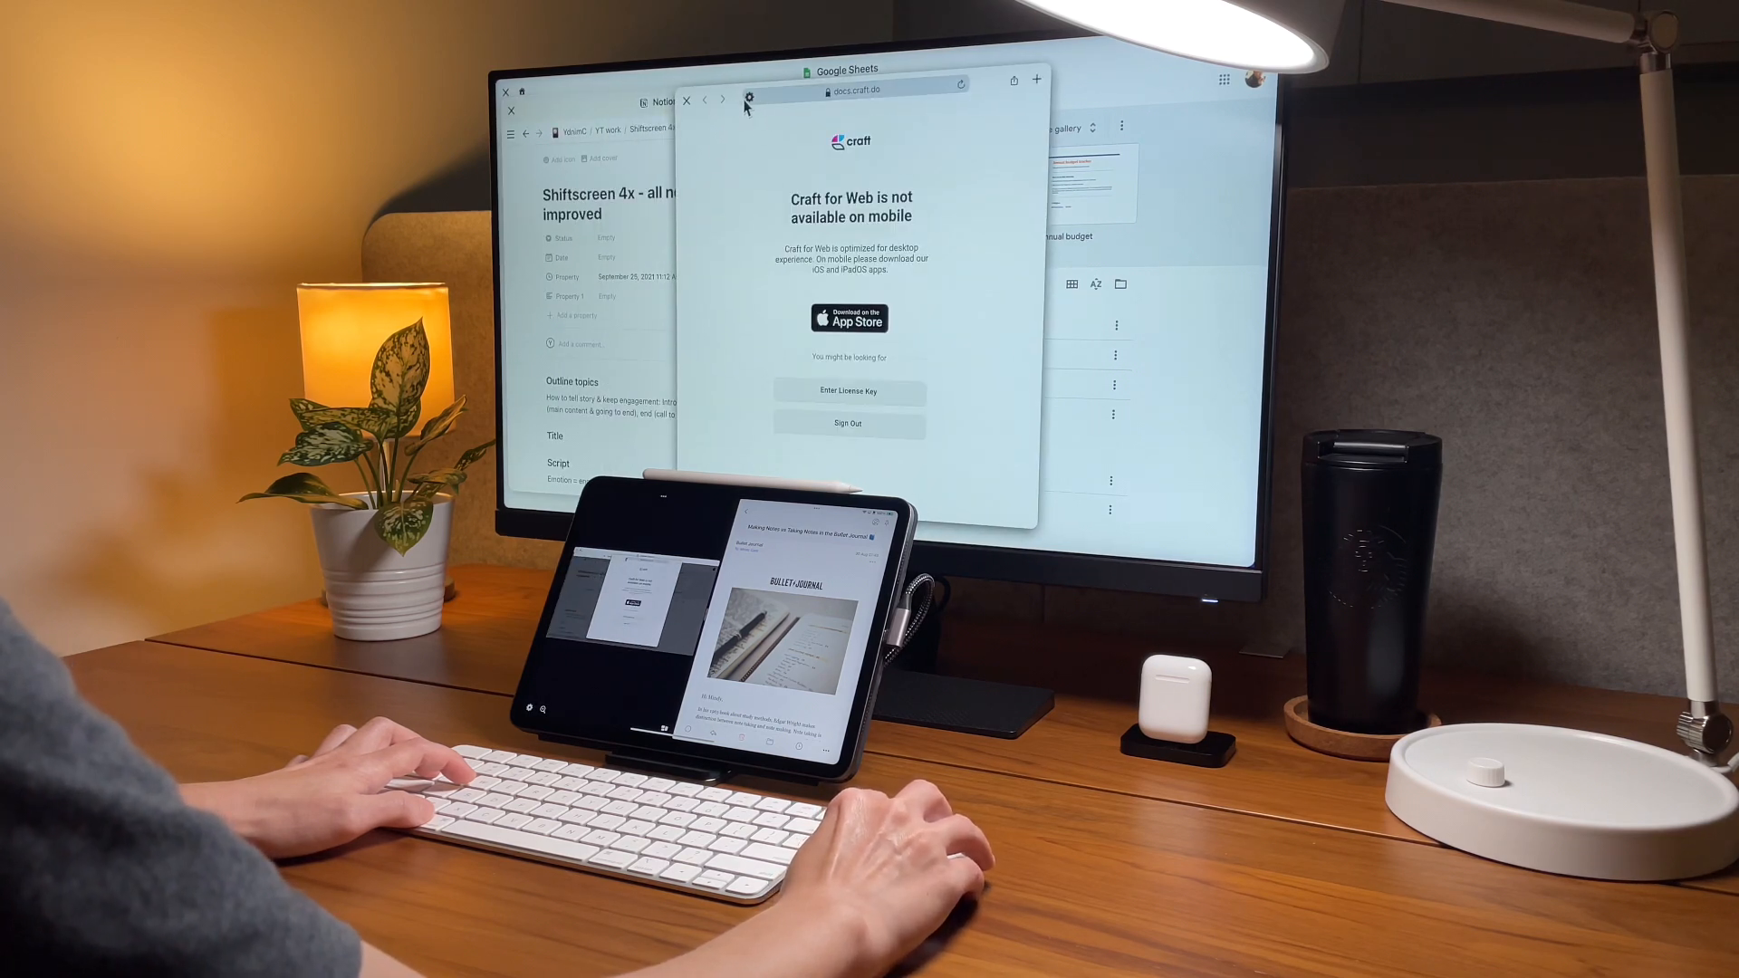
pyautogui.click(749, 98)
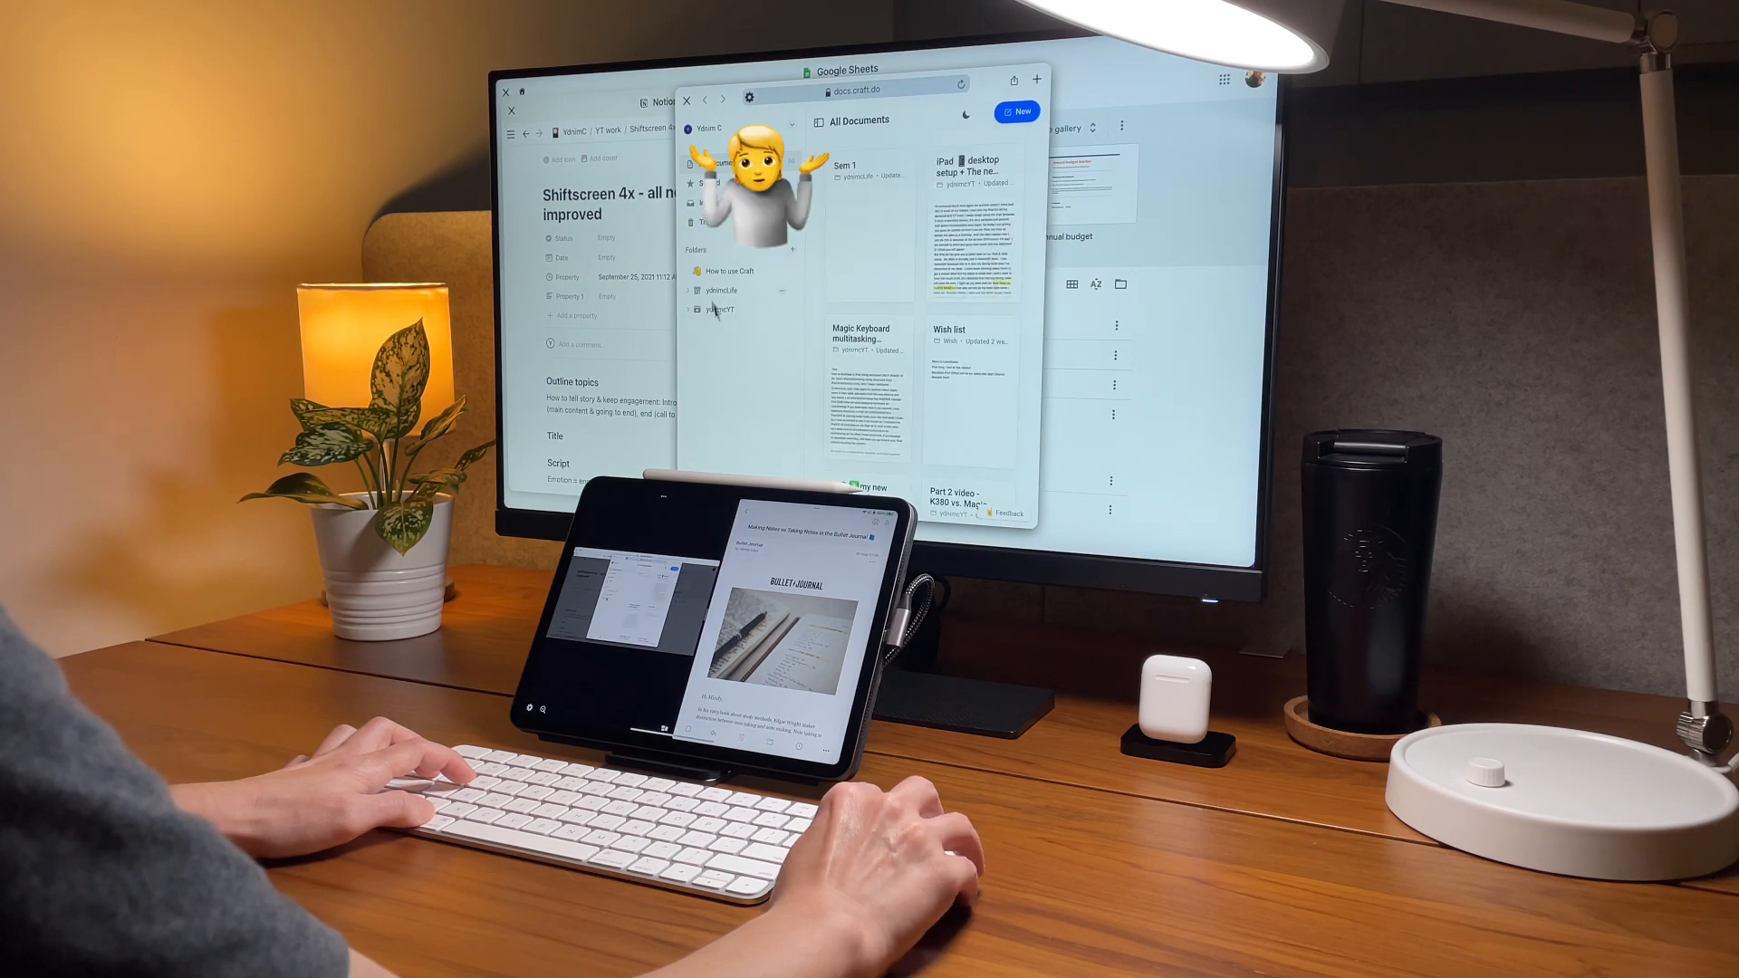
pyautogui.click(722, 308)
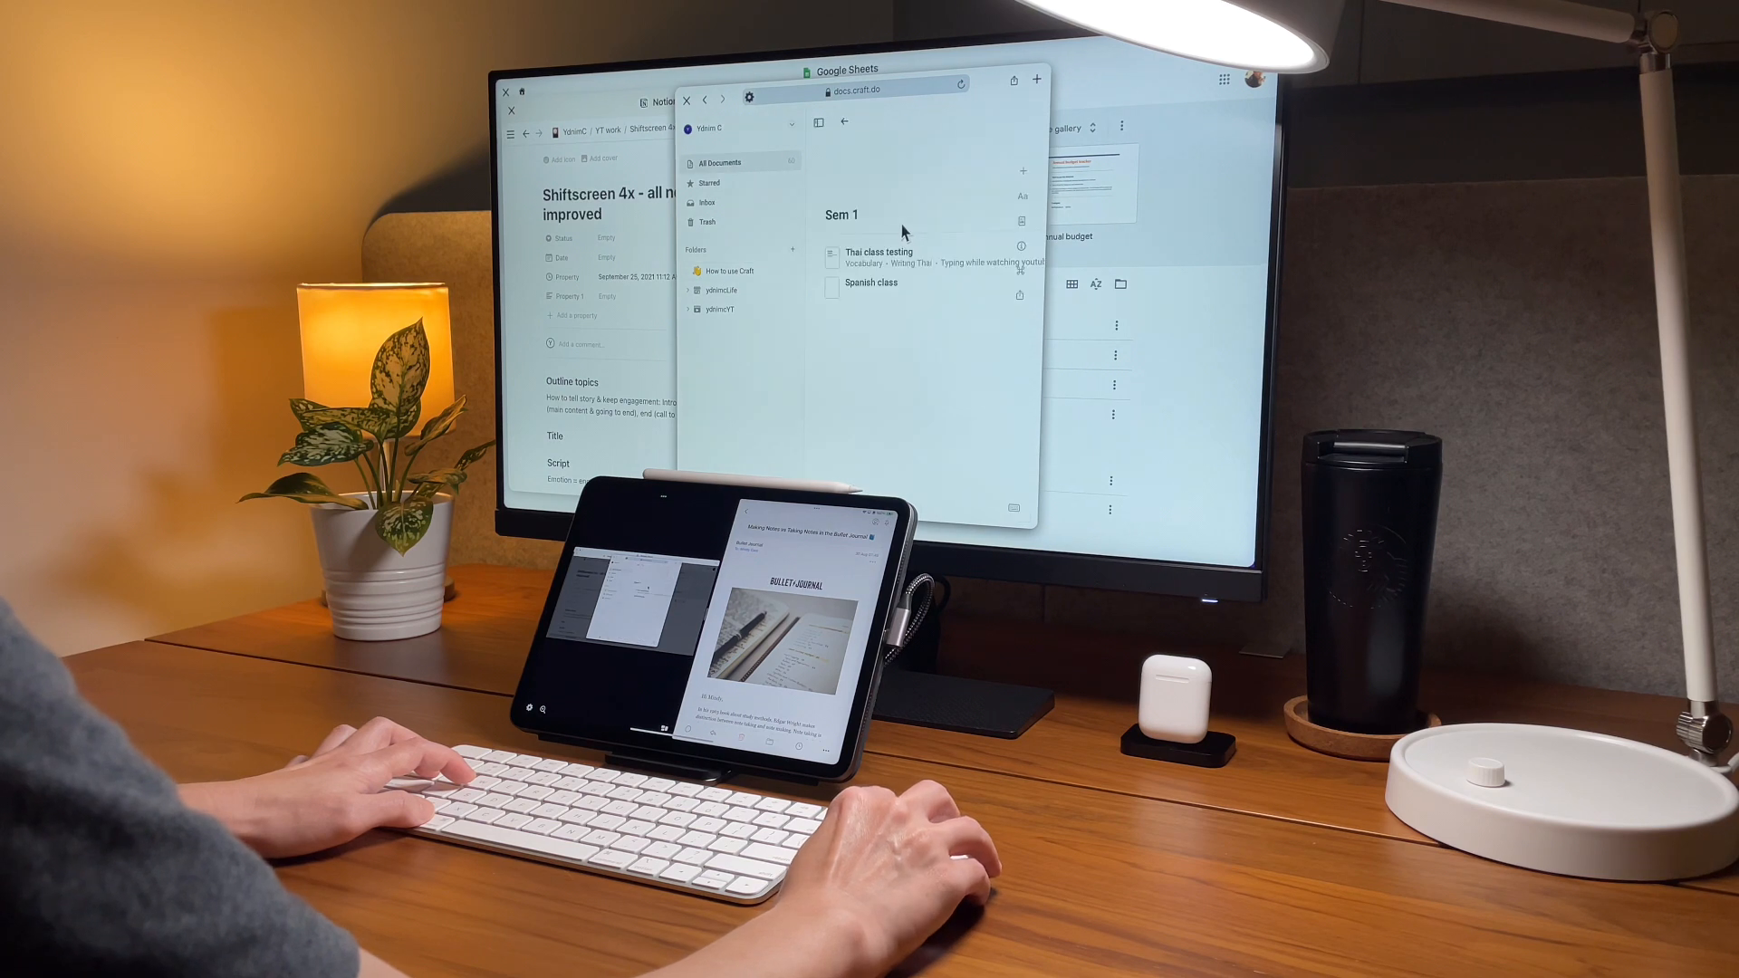
pyautogui.click(878, 252)
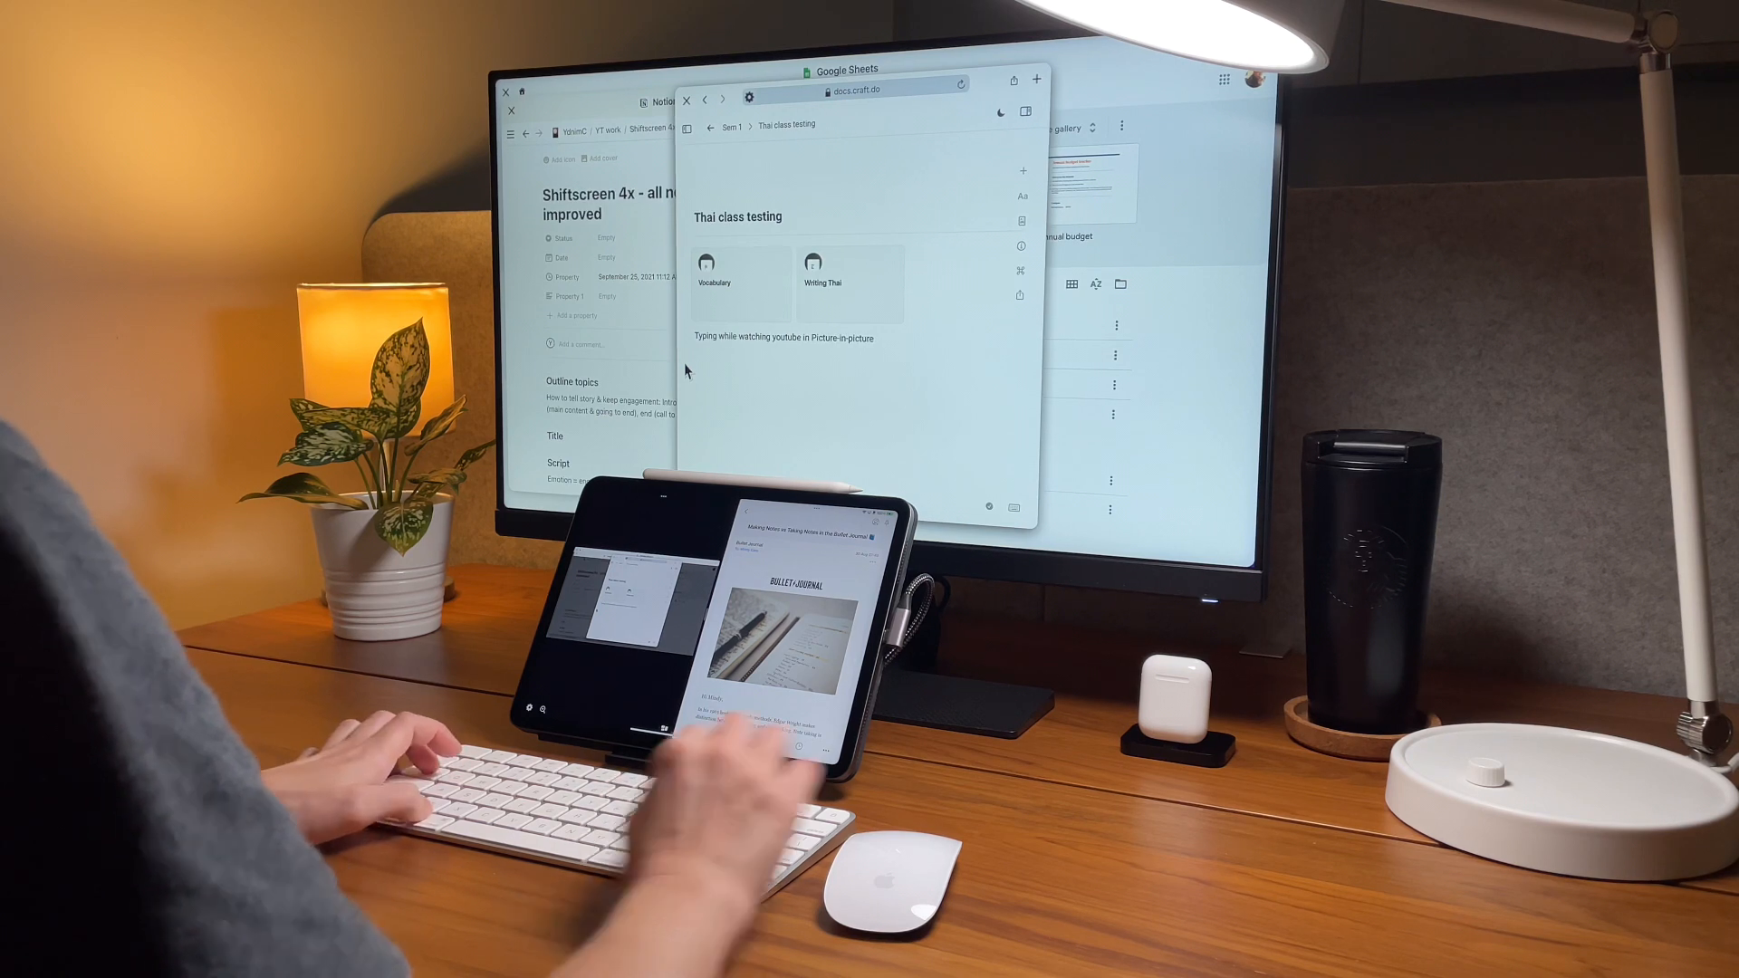
# - Write 'I cannot switch to' in the note, then switch over to the Instagram window
pyautogui.write('I cannot switch to other windows when i am in edit/typing mode')
pyautogui.write('Use')
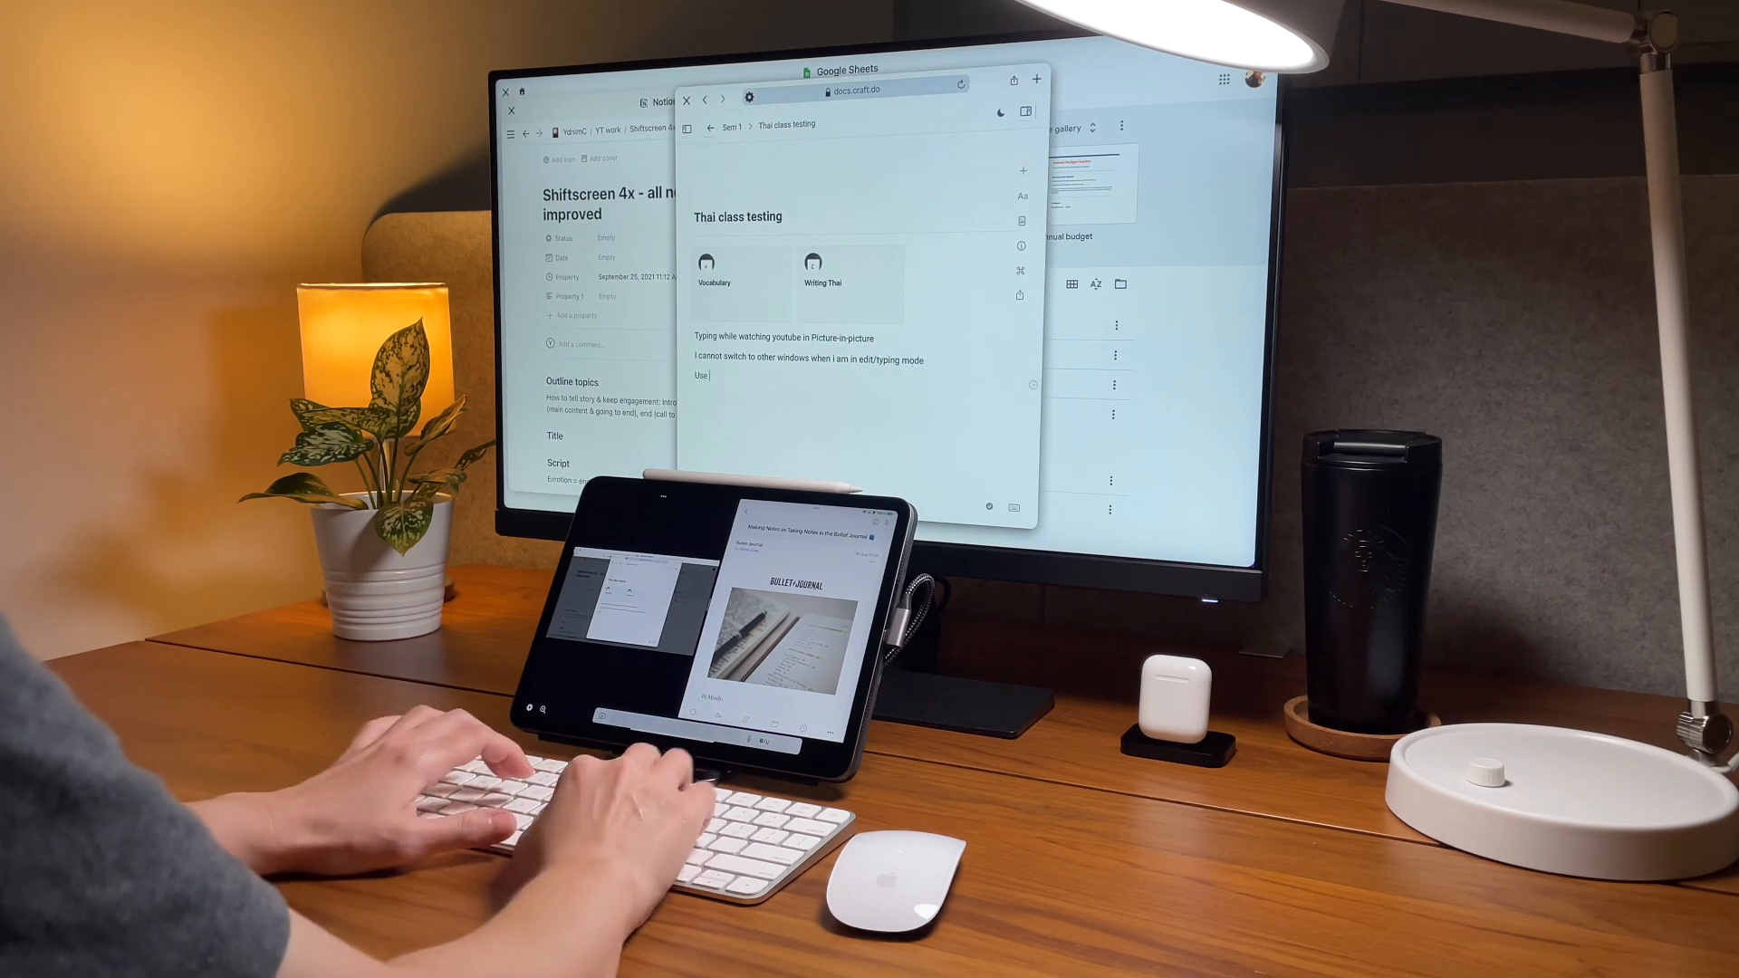
pyautogui.press('backspace')
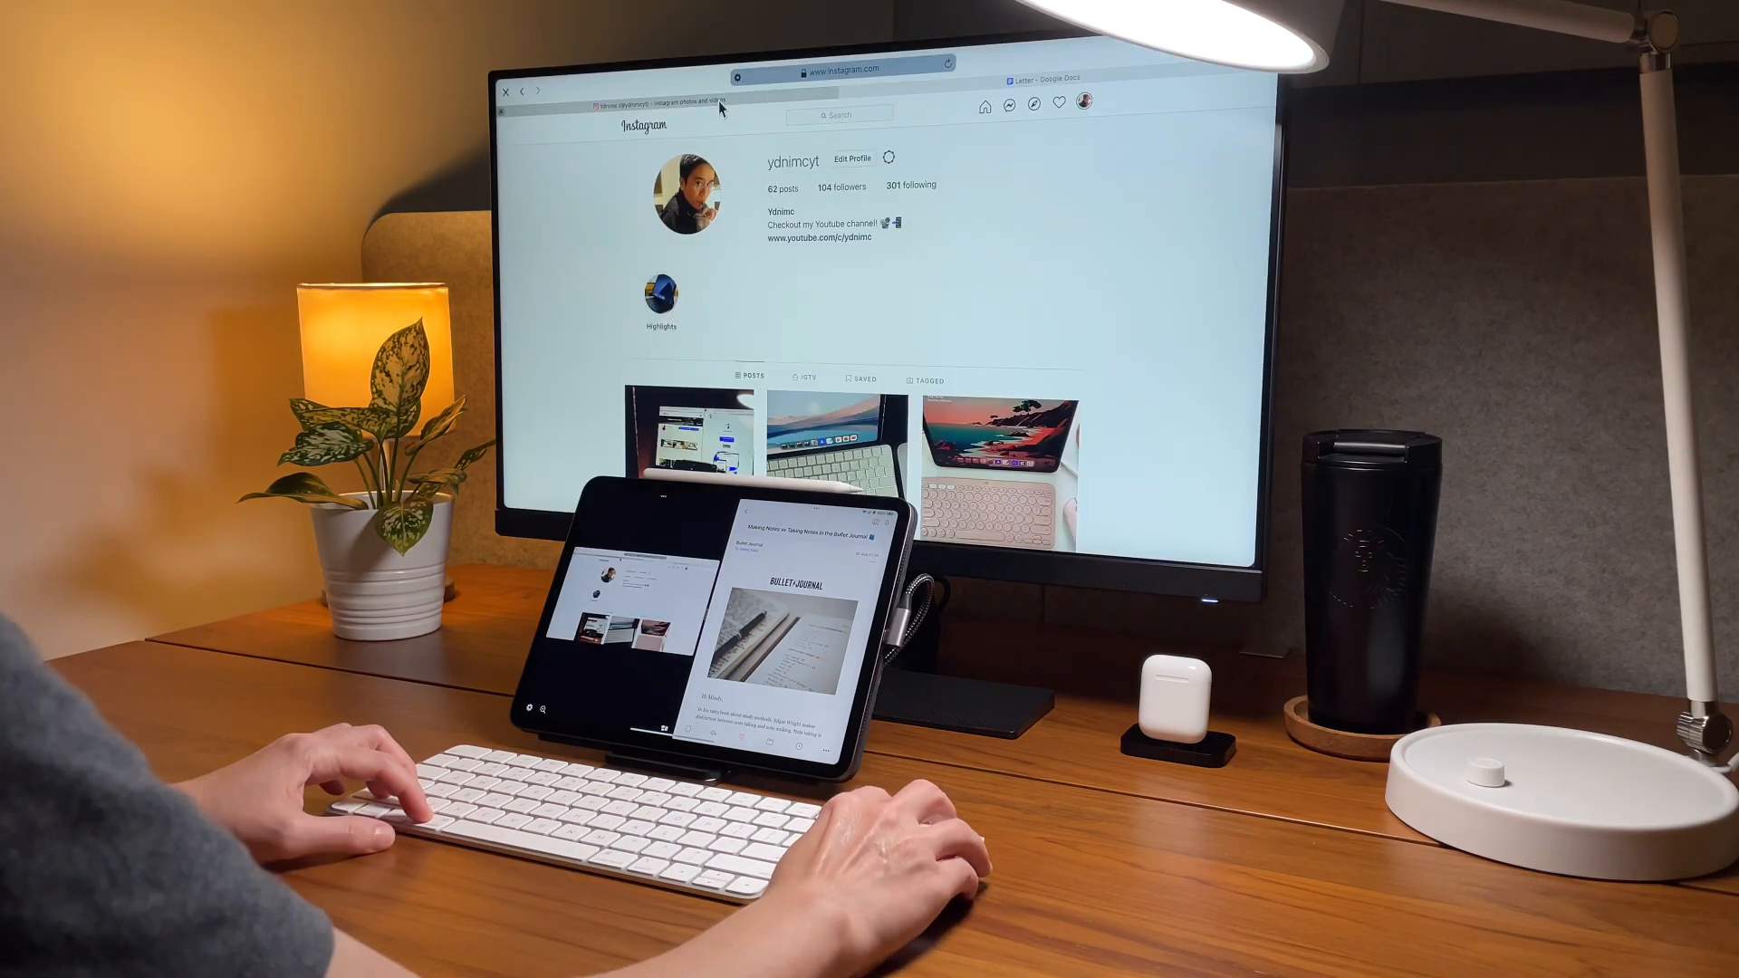
# - Show the ShiftScreen overview of all open windows and the app launcher
pyautogui.click(840, 70)
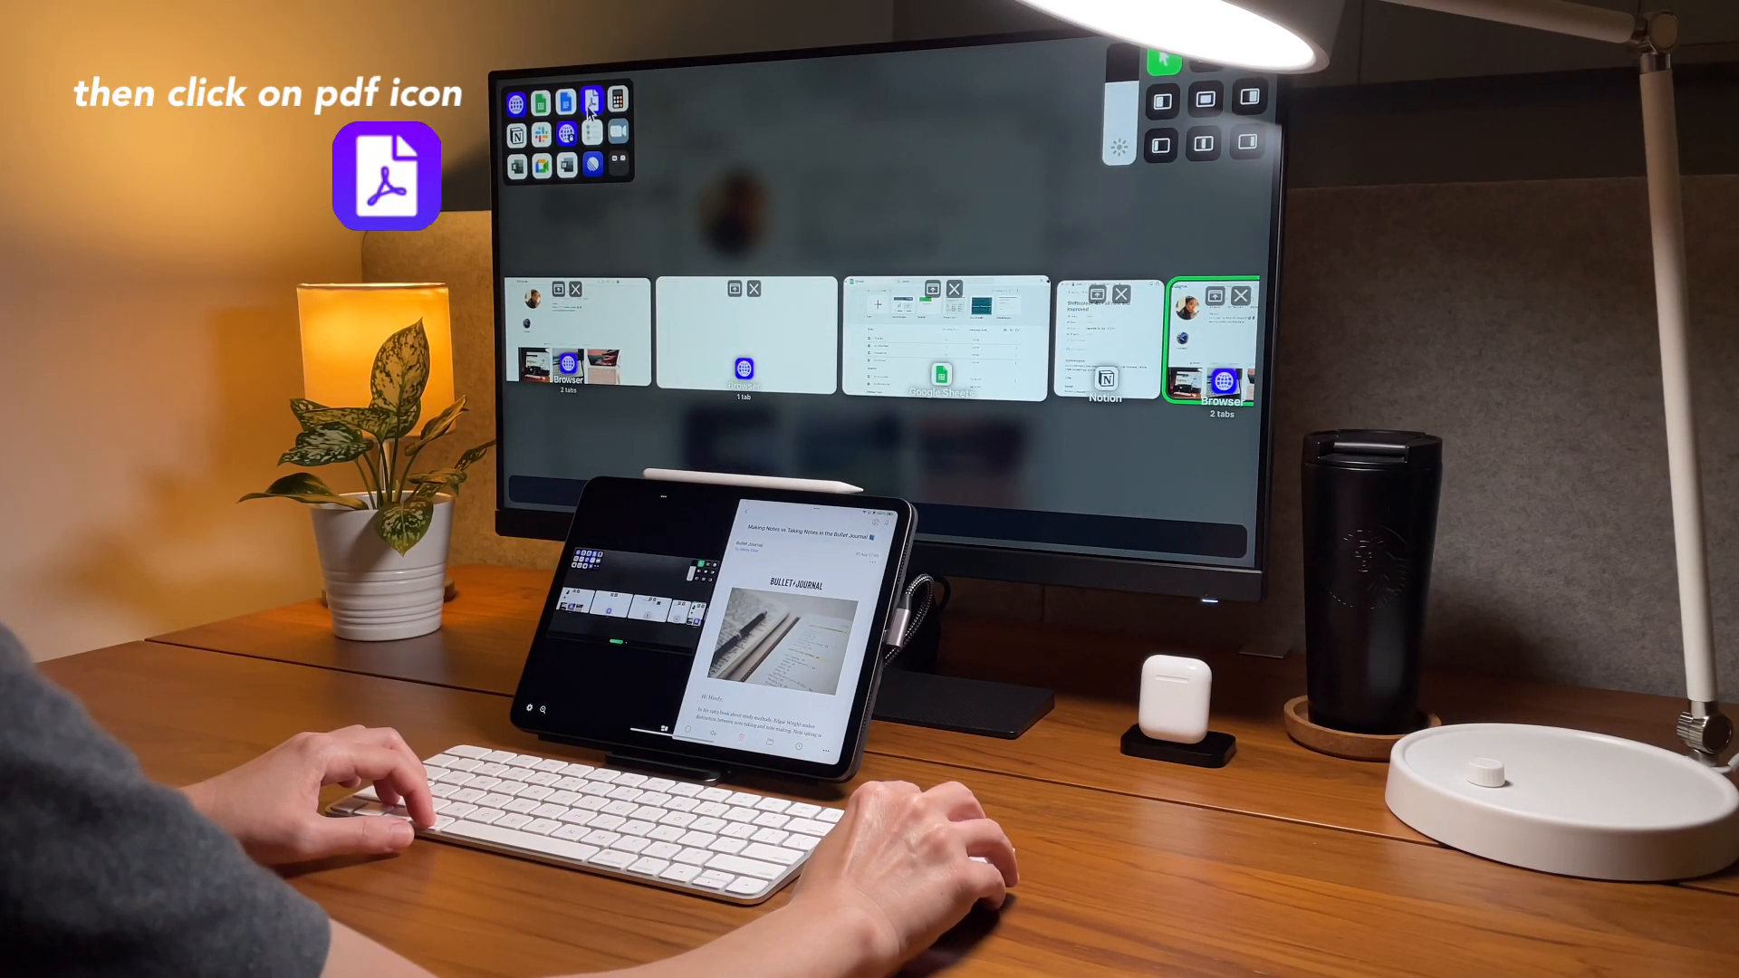
# - Open the Atomic Habits Media PDF from iPad Files and highlight 'Atomic' in green
pyautogui.click(597, 99)
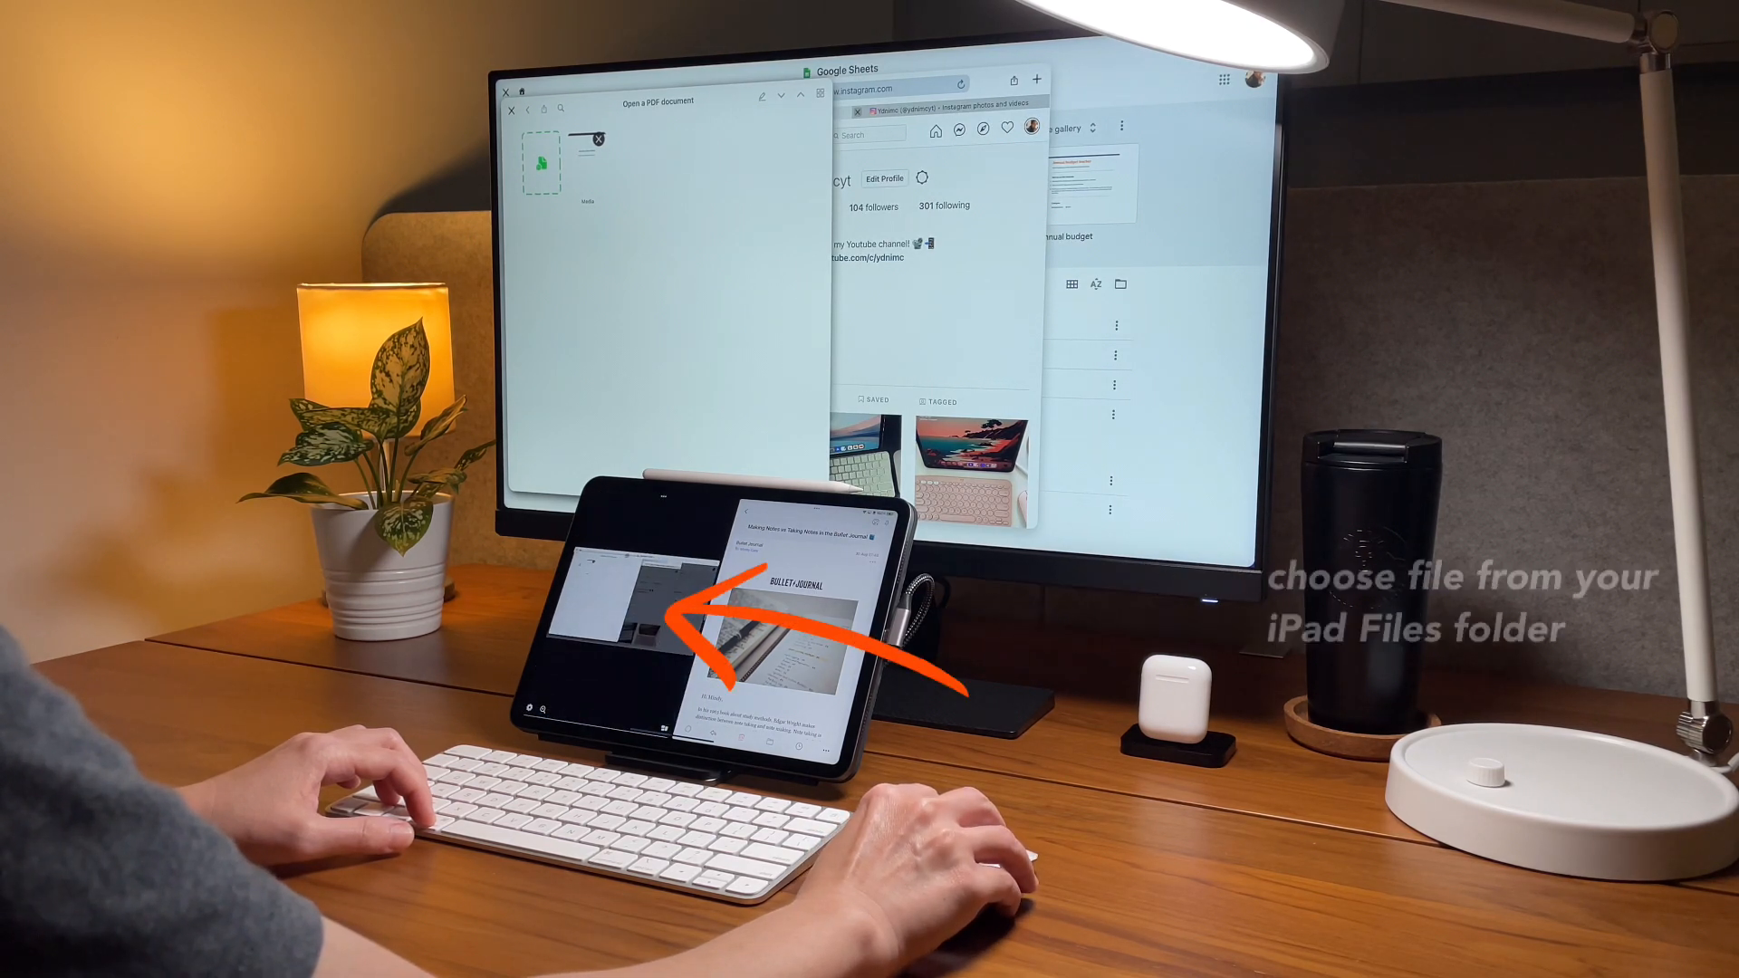
pyautogui.click(545, 161)
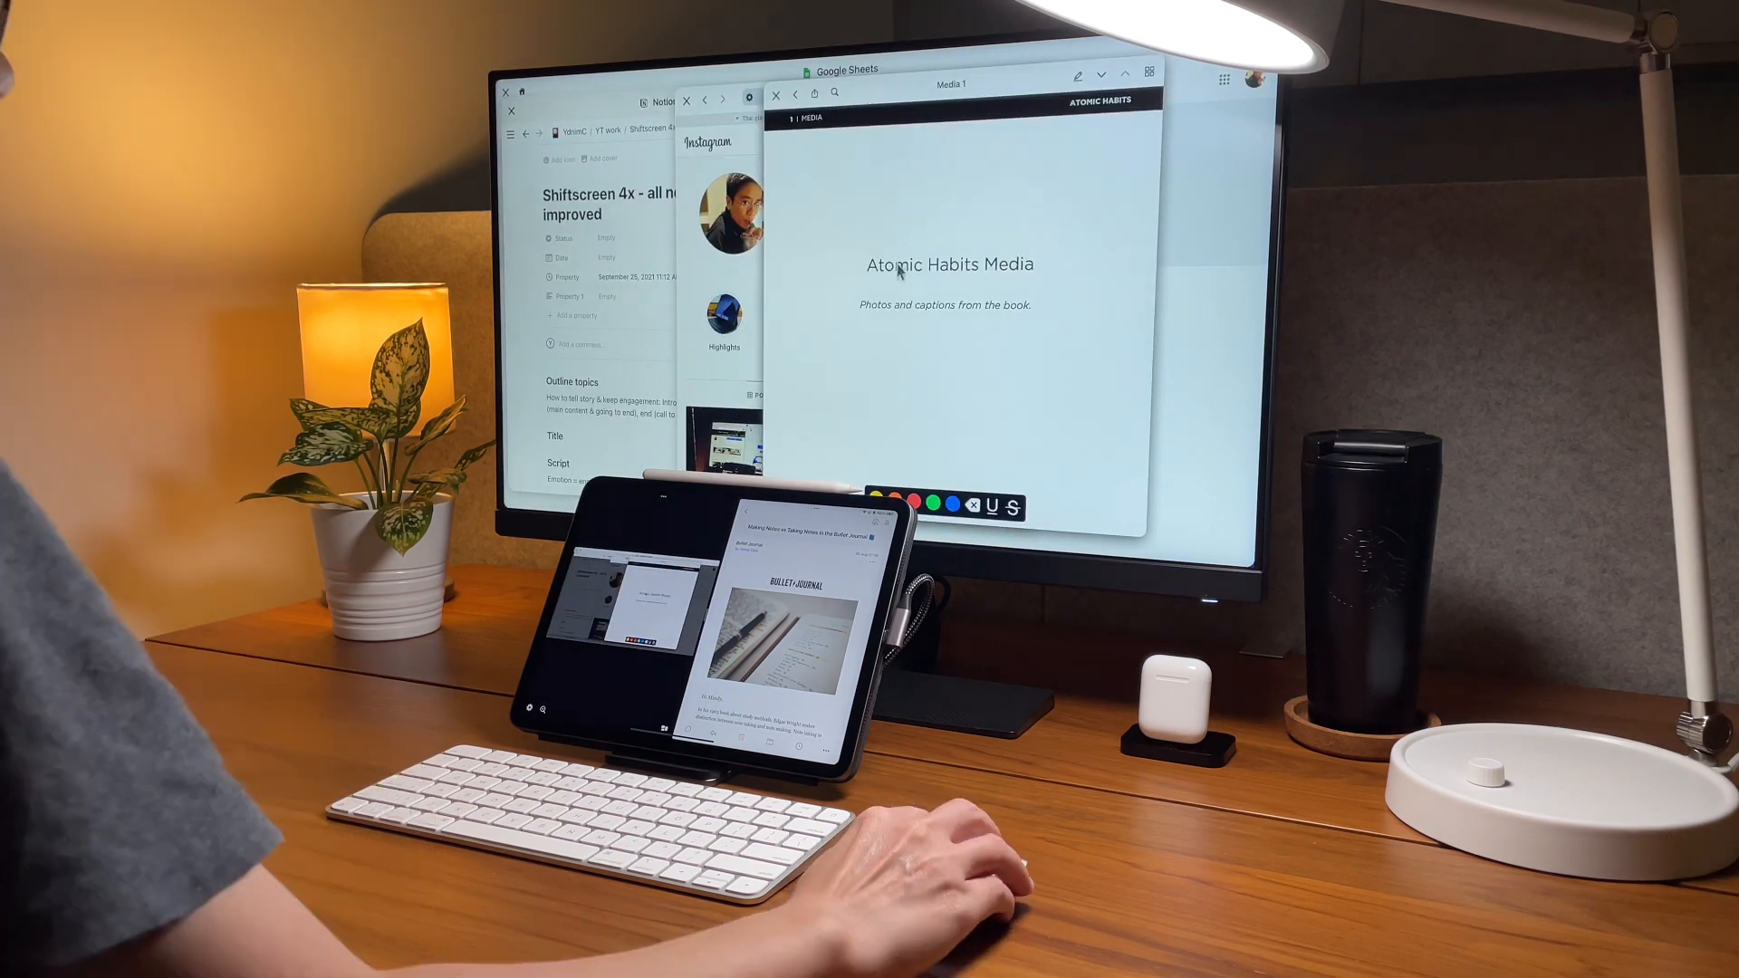
pyautogui.doubleClick(890, 263)
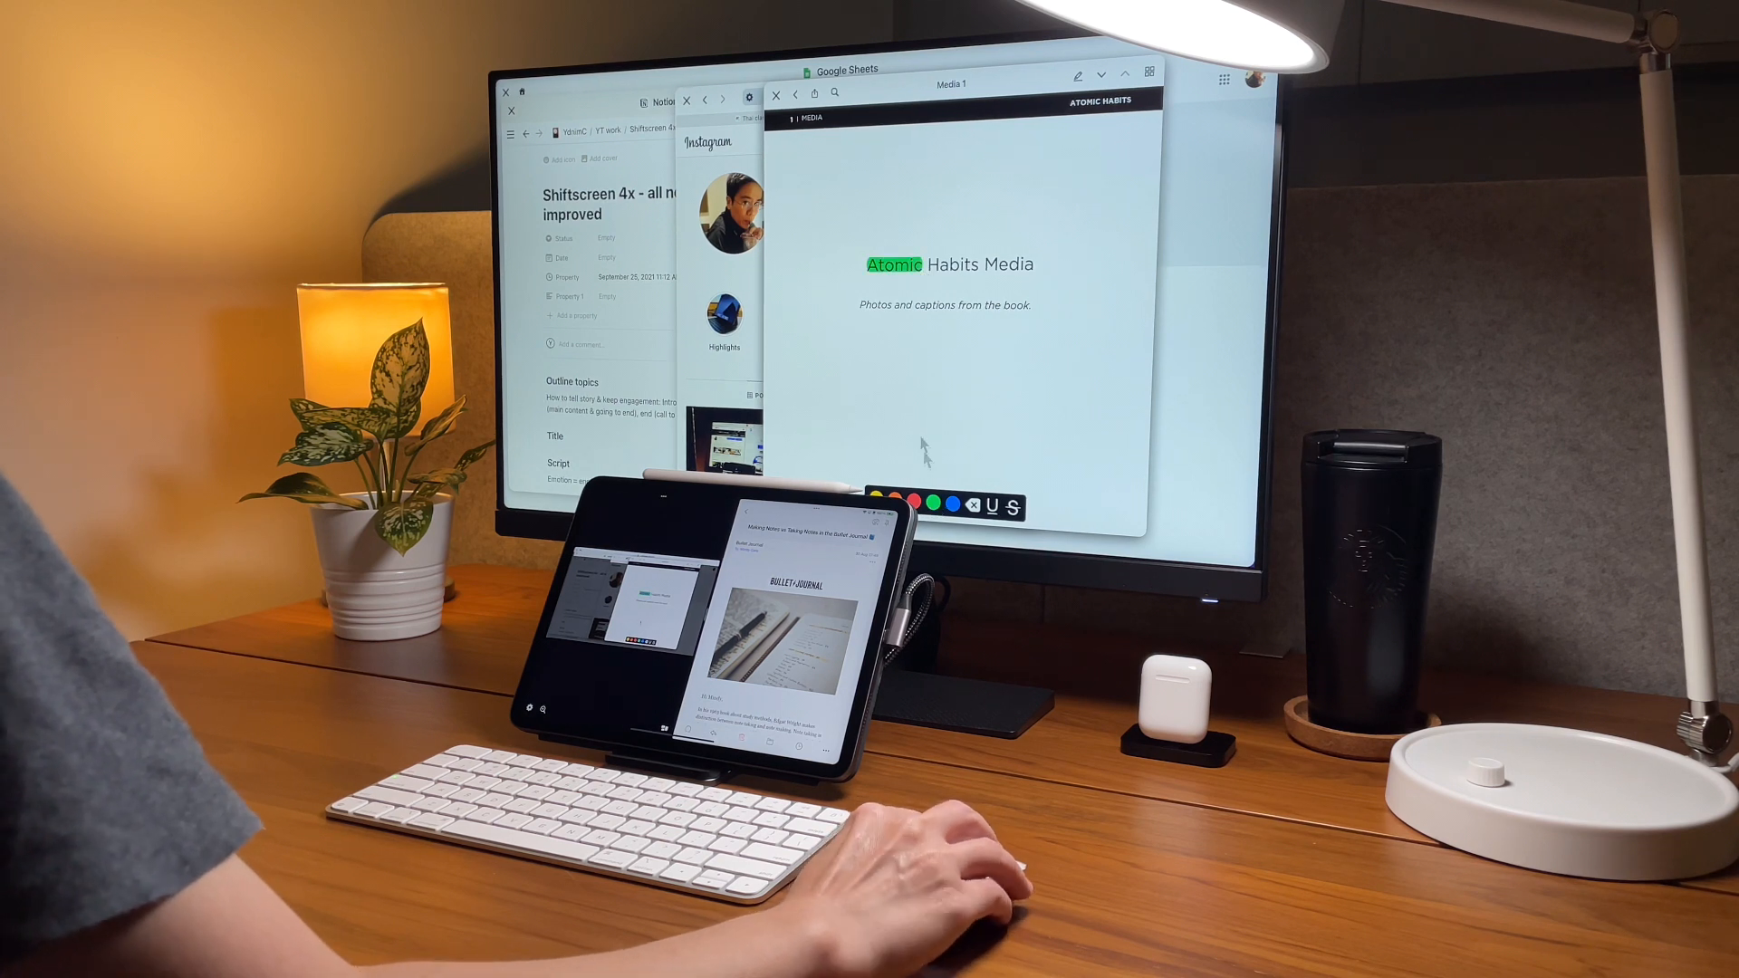
pyautogui.moveTo(910, 314)
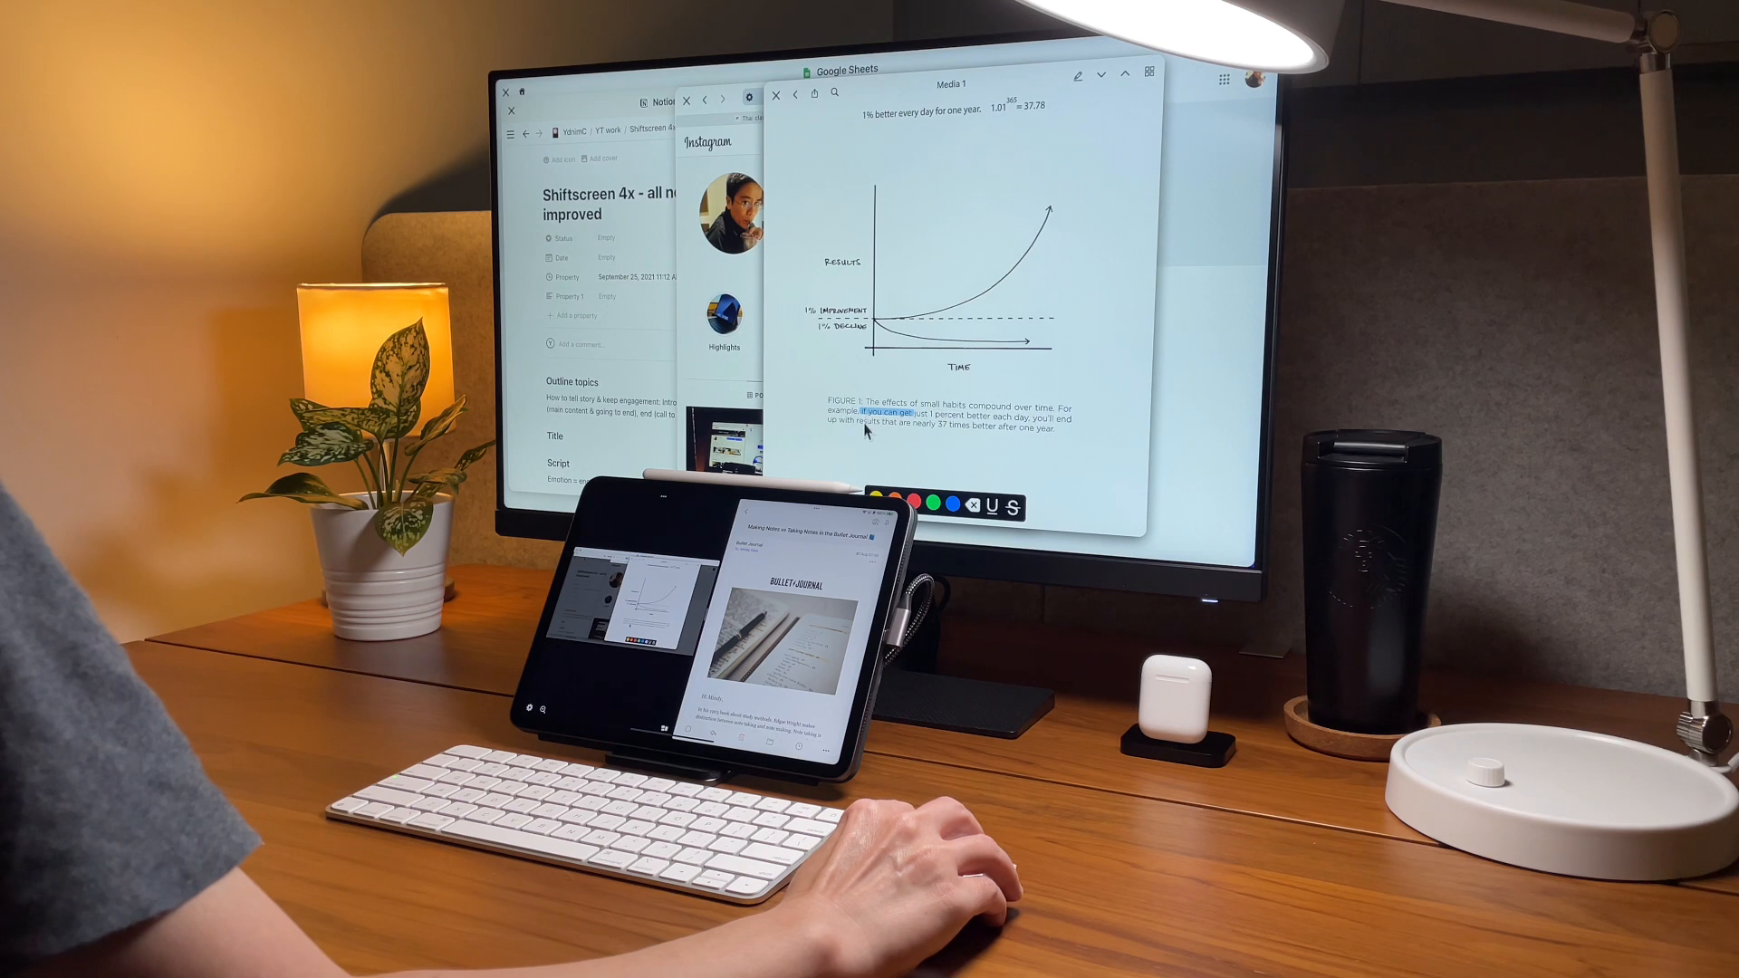
pyautogui.moveTo(943, 427)
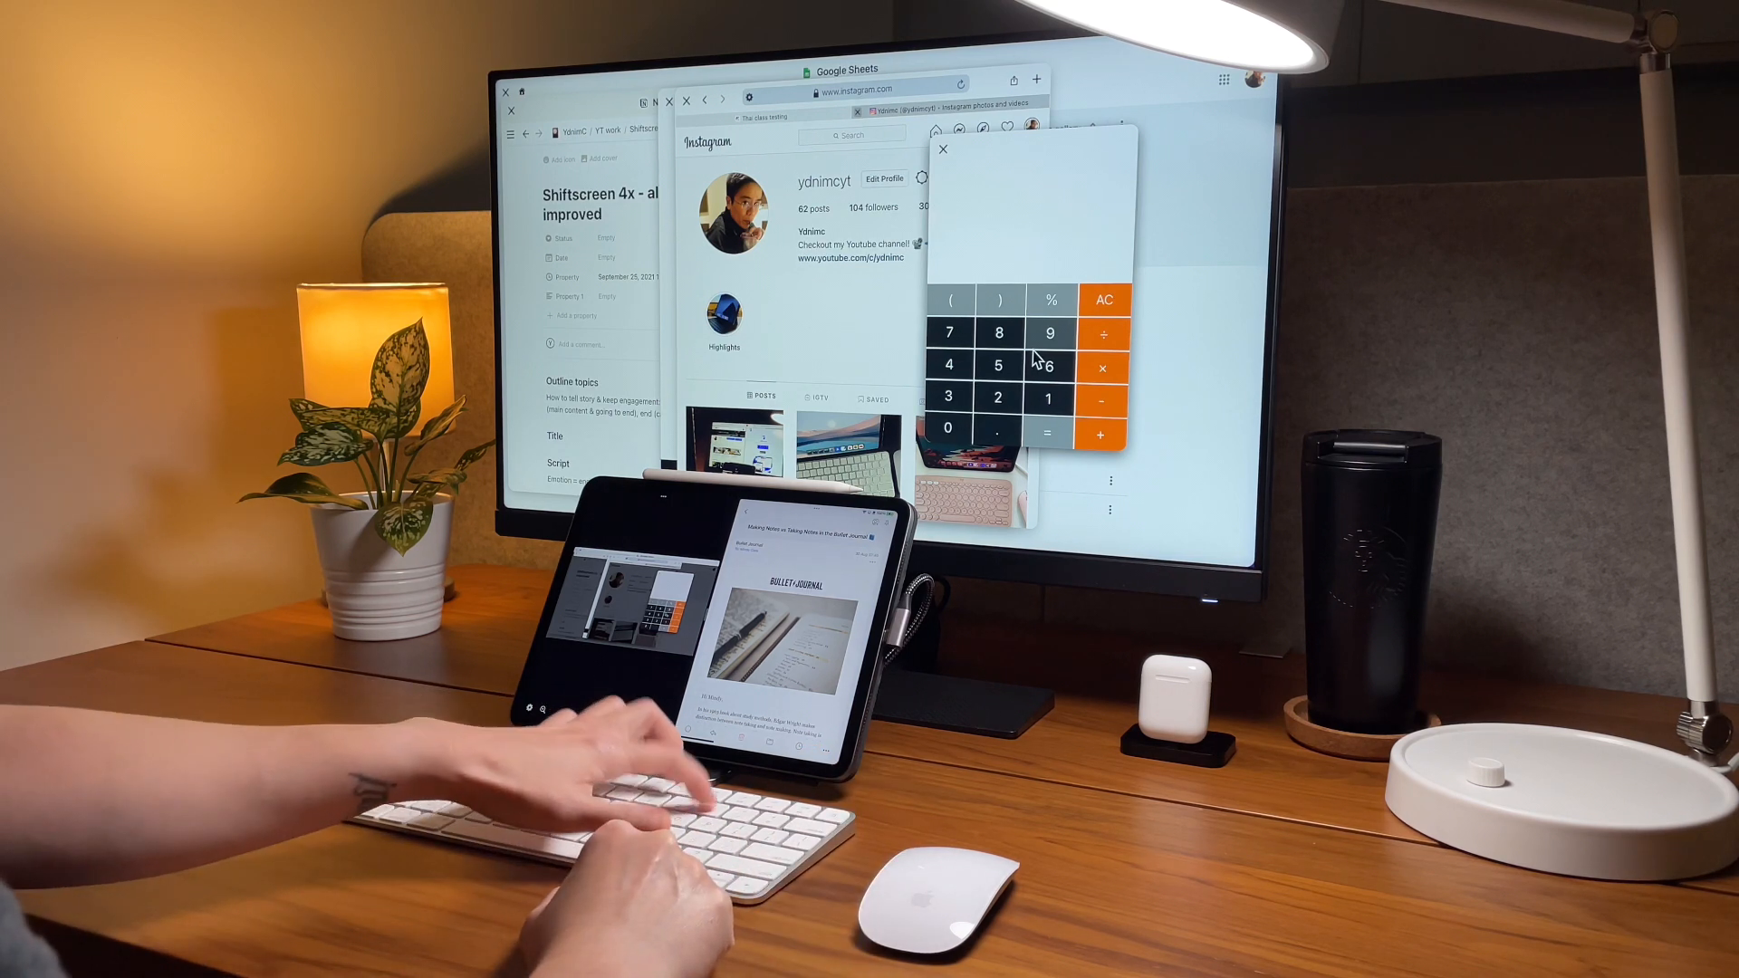
# - Open a new ShiftScreen browser window on Google Meet
pyautogui.click(1048, 332)
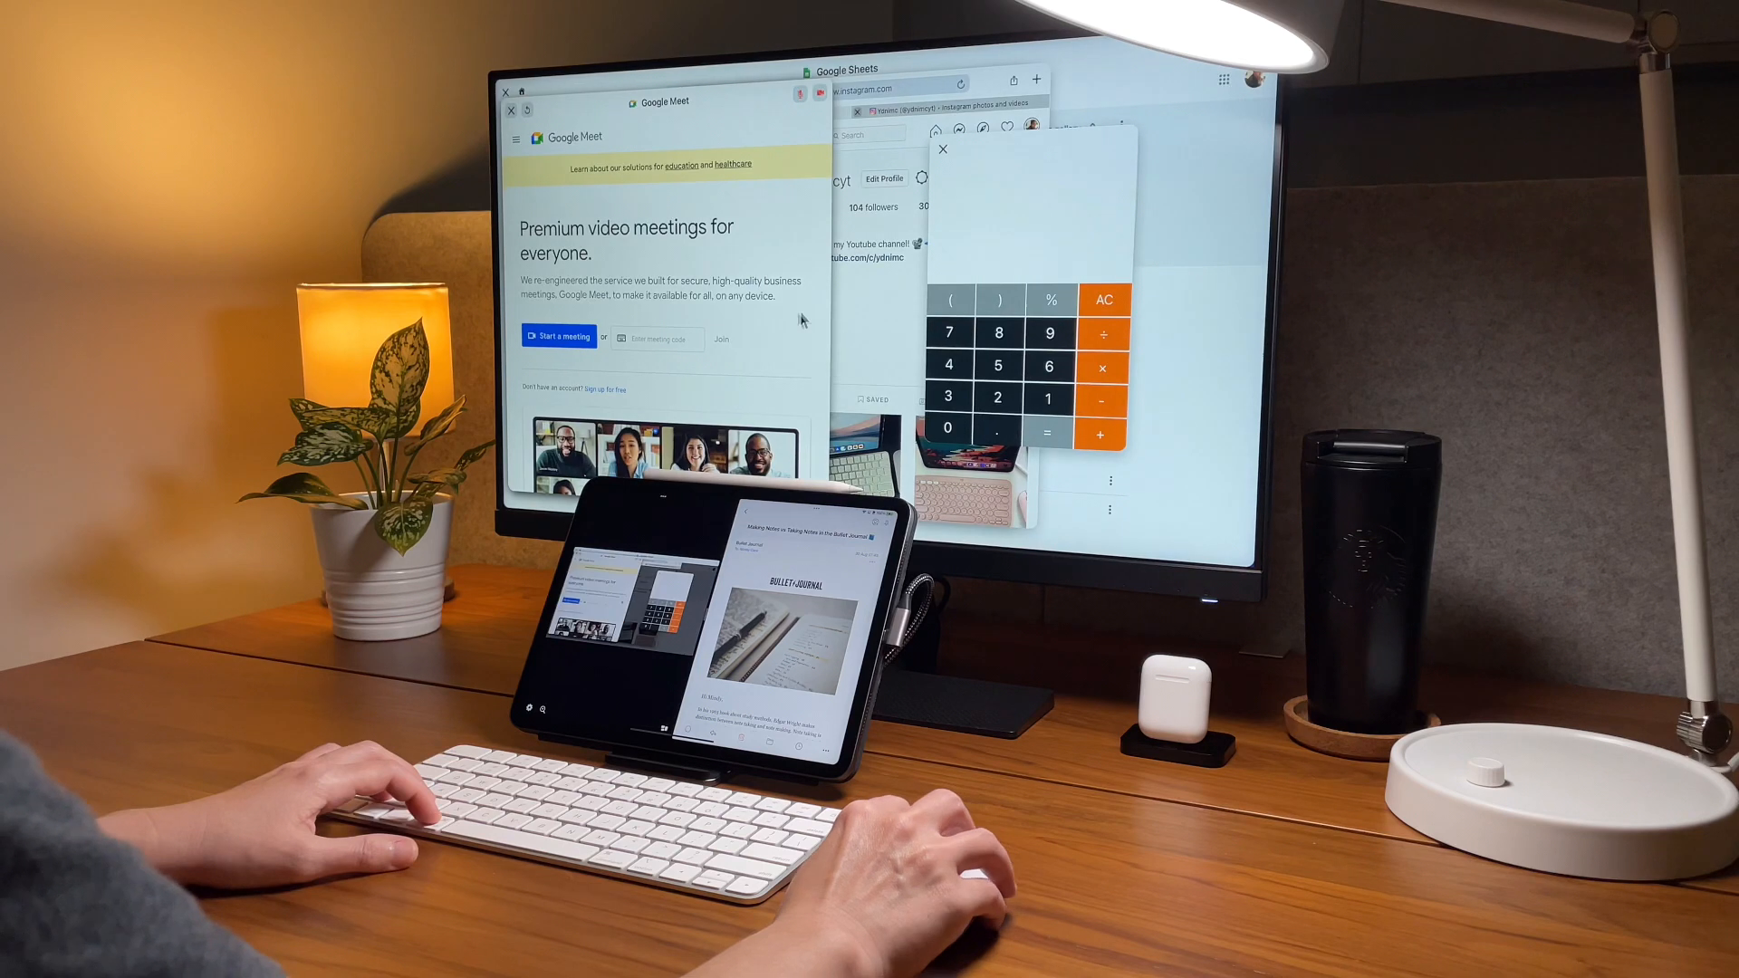
# - Start a Meet meeting, allow camera and microphone, and dismiss the meeting-ready notice
pyautogui.click(562, 336)
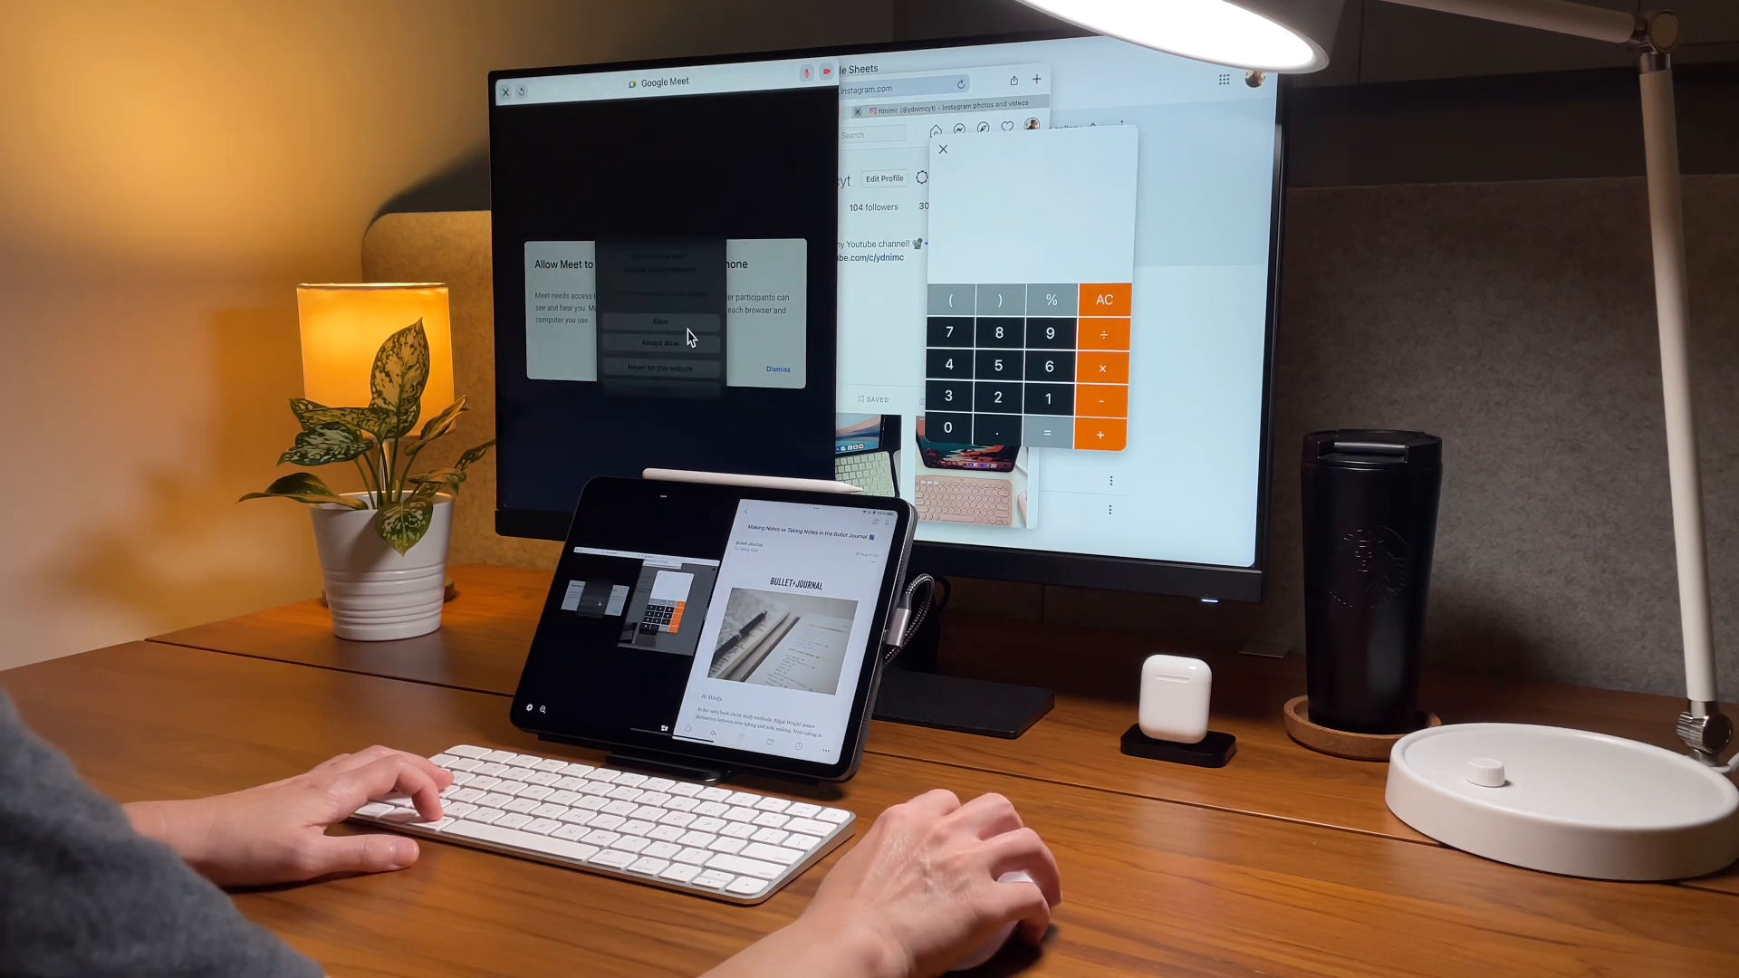
pyautogui.click(662, 320)
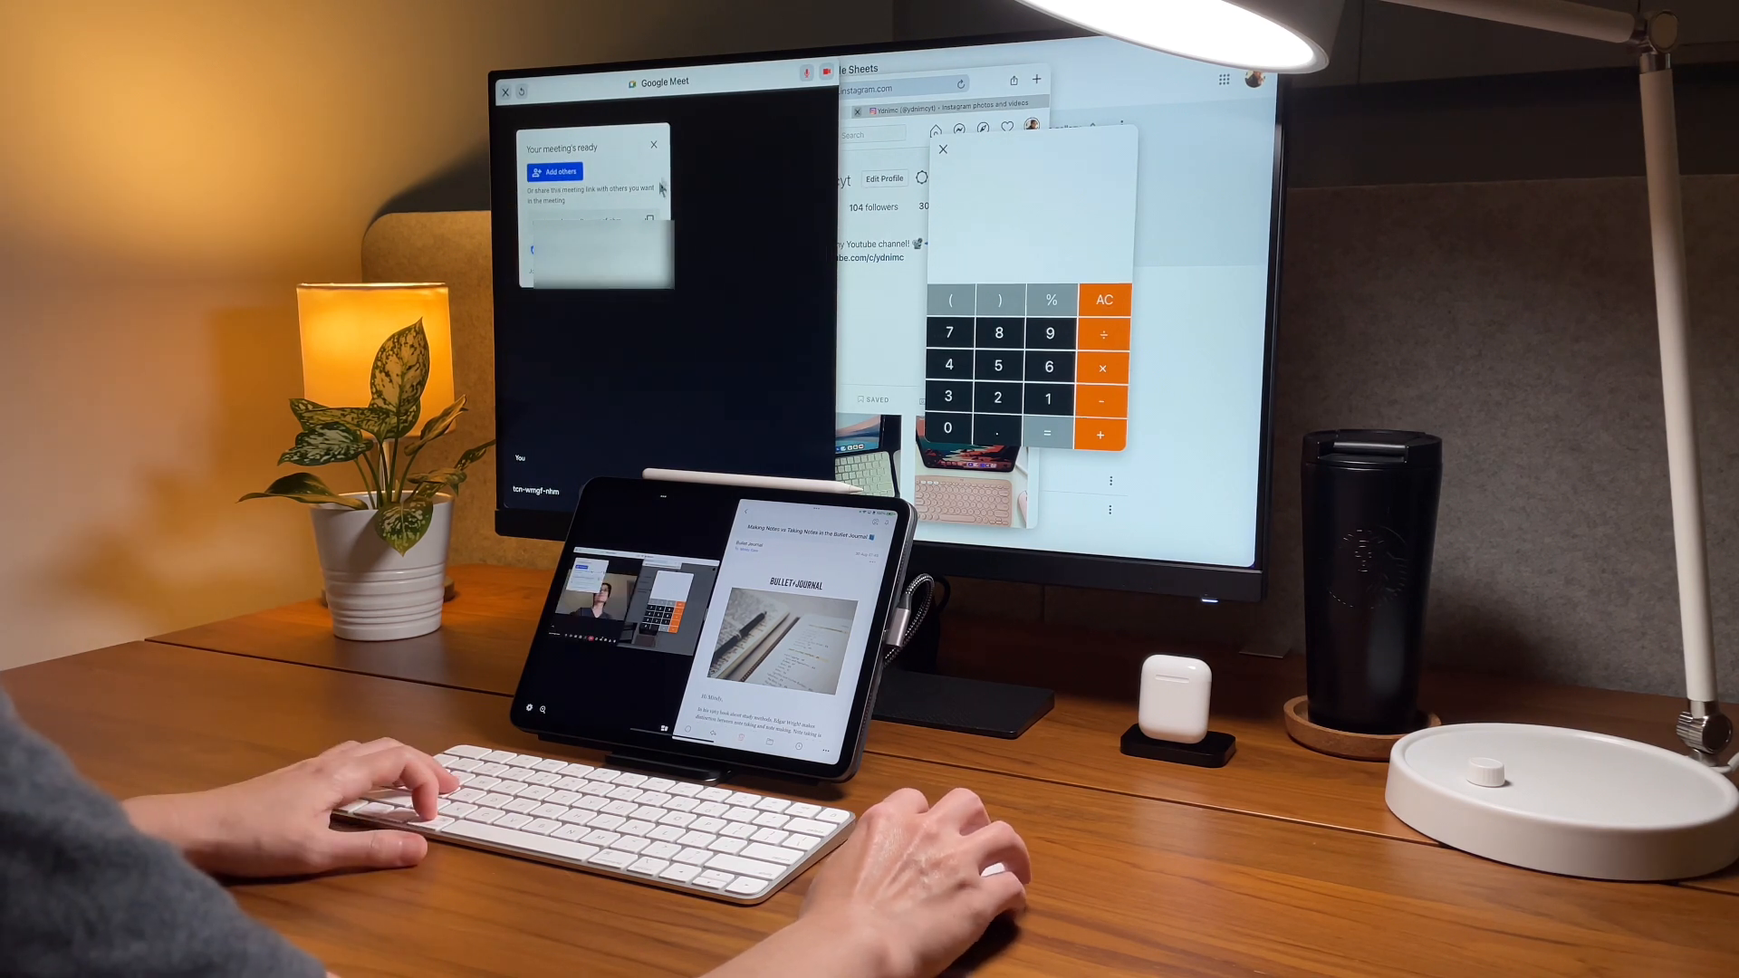
pyautogui.click(652, 144)
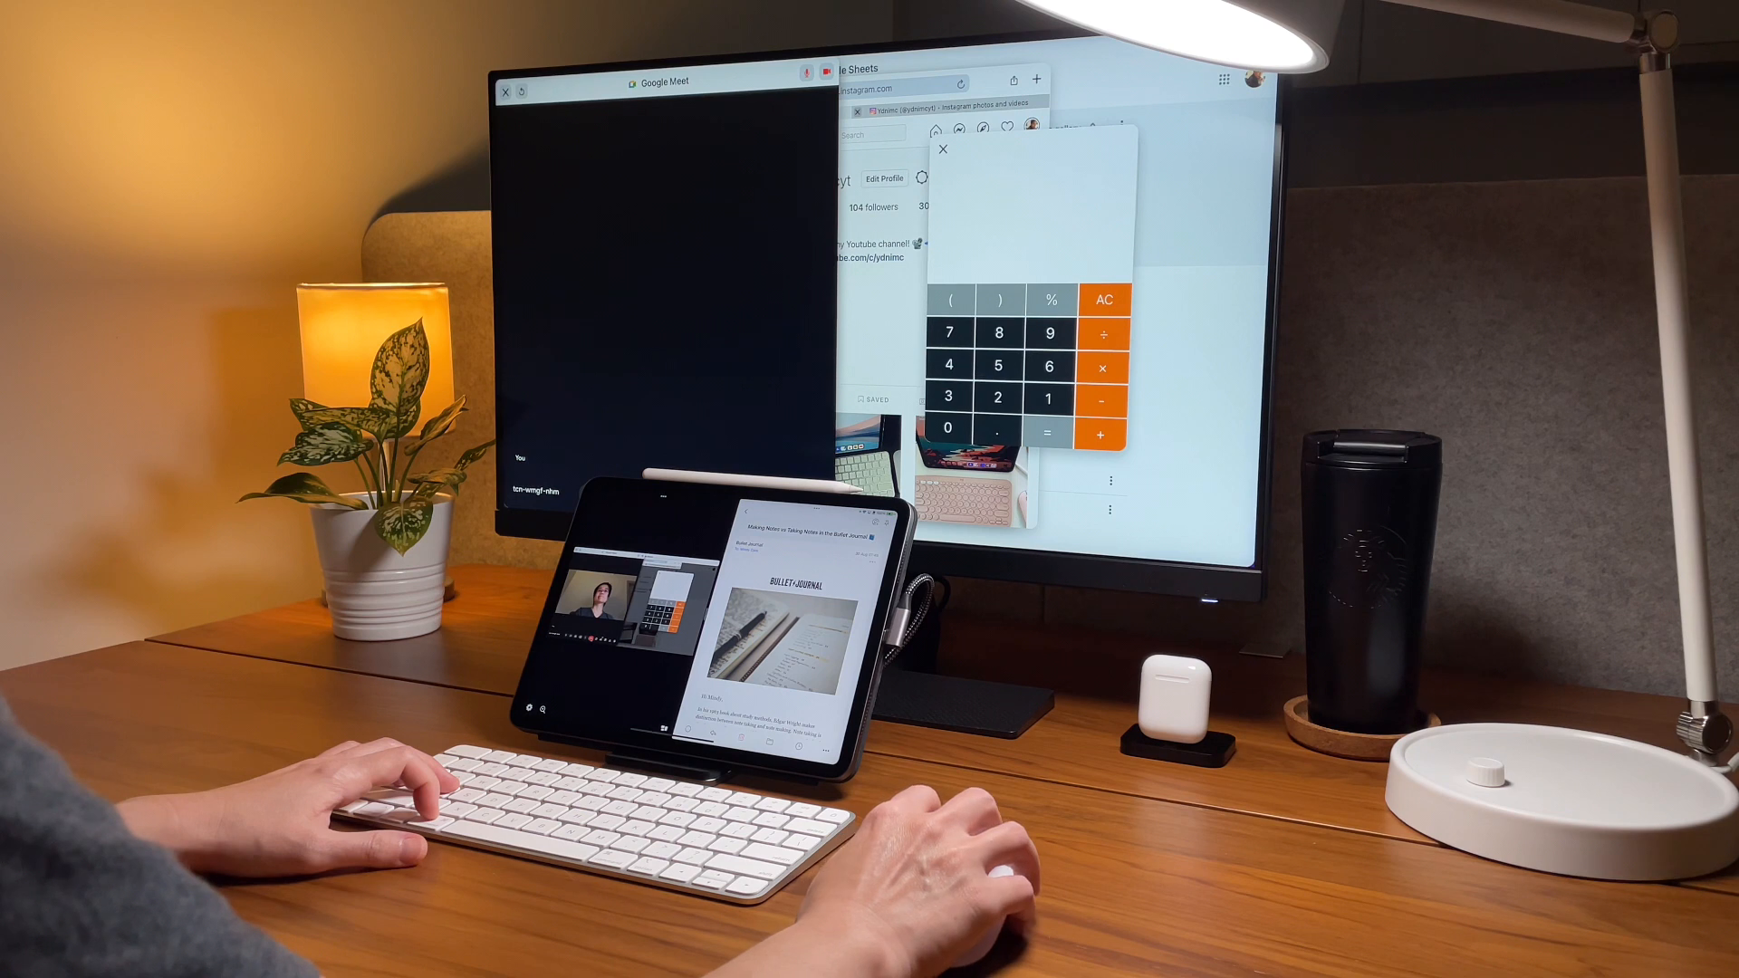